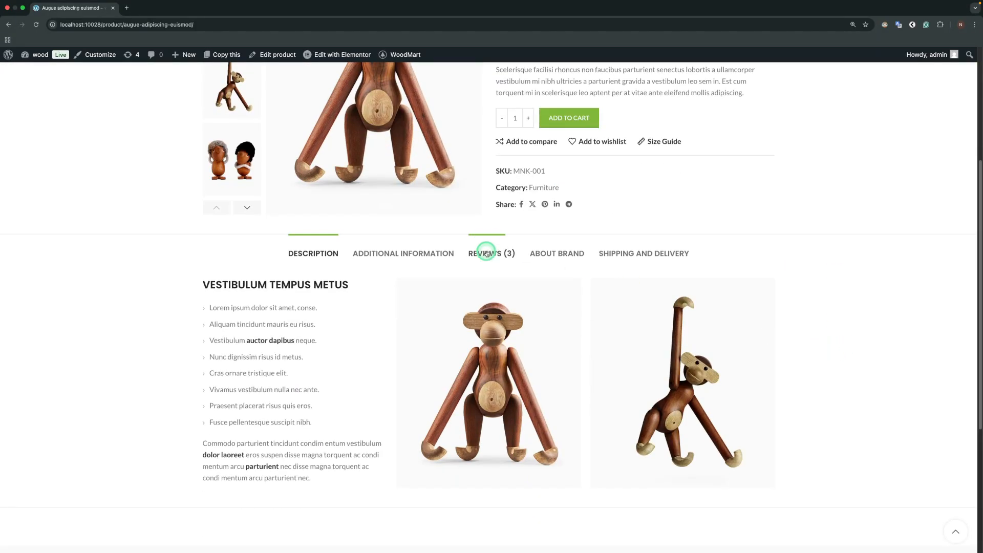
- Show the product's Reviews (3) with its three customer reviews and add-review form
left_click(491, 253)
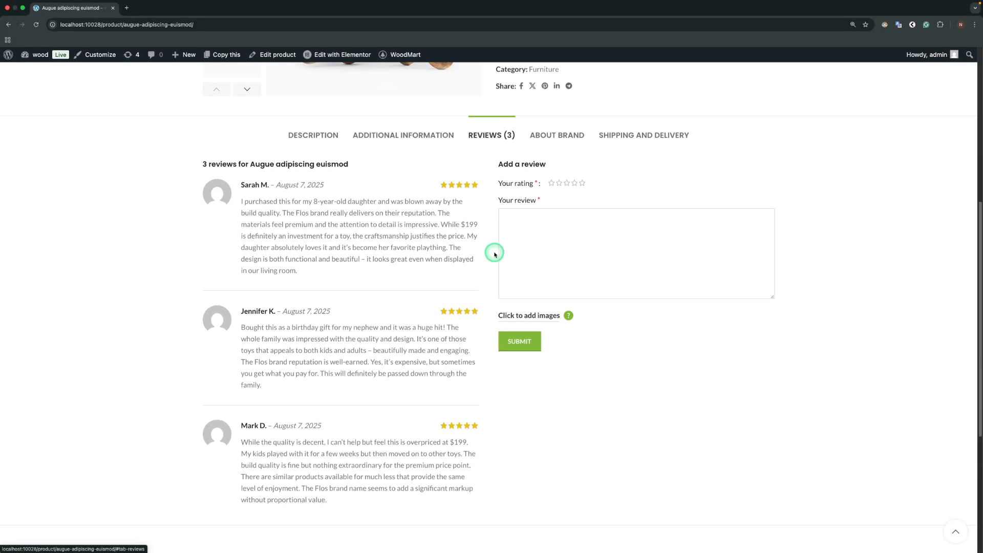
mouse_move(511, 181)
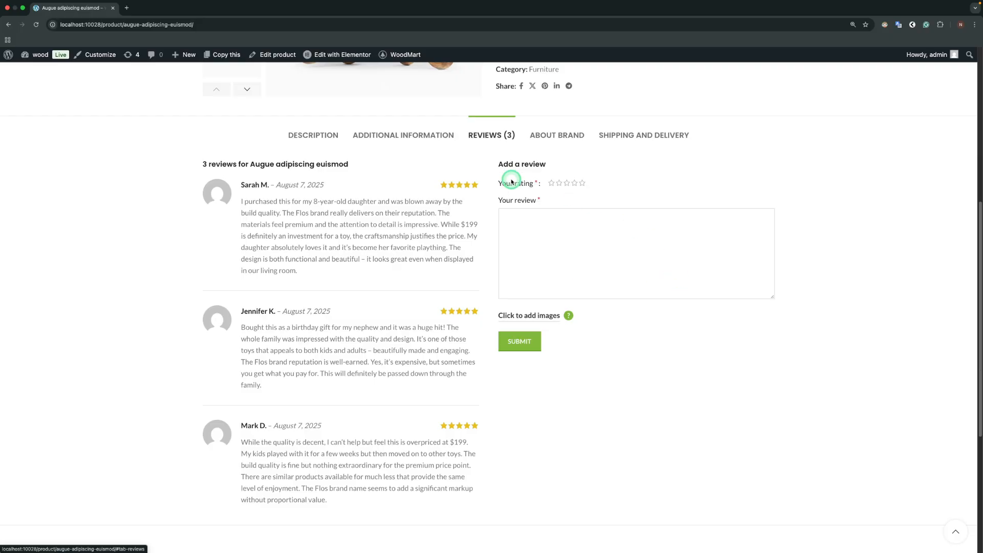
mouse_move(443, 401)
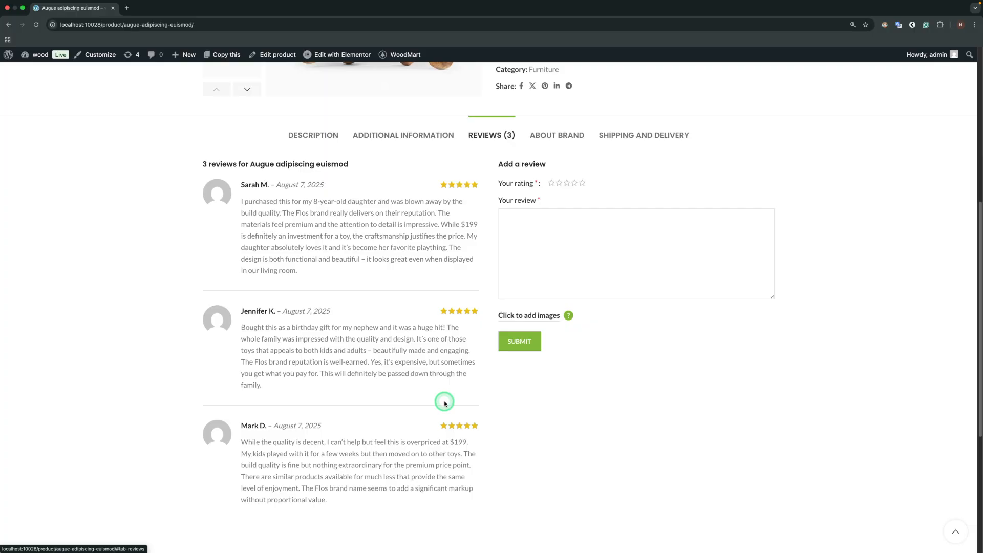
mouse_move(403, 66)
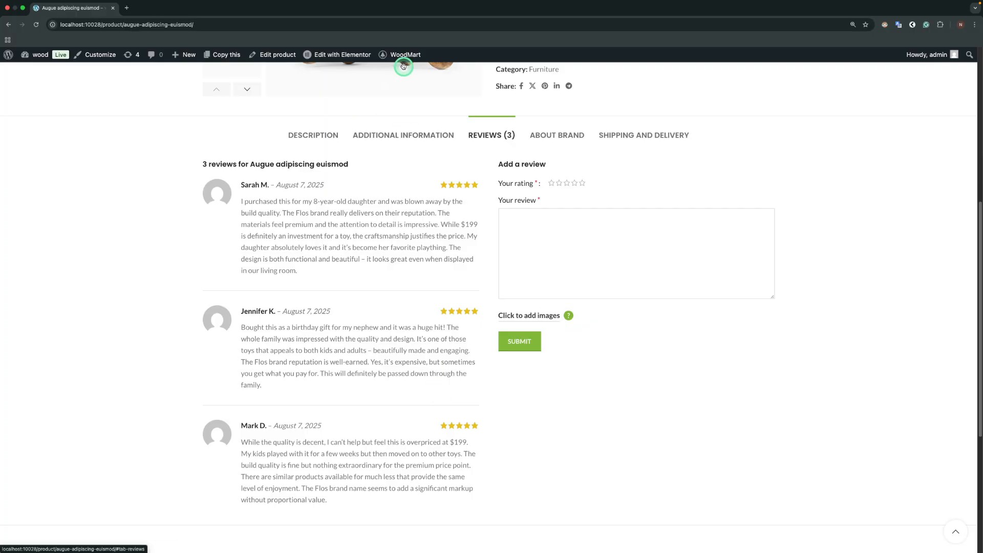
- Reach WoodMart Theme Settings > Single product > Reviews in a new browser tab
left_click(405, 54)
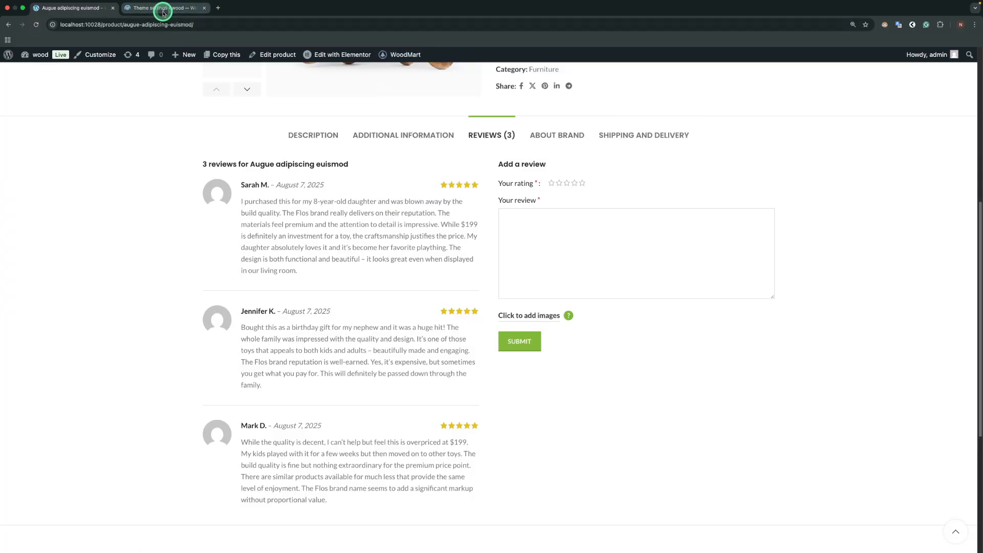
left_click(163, 7)
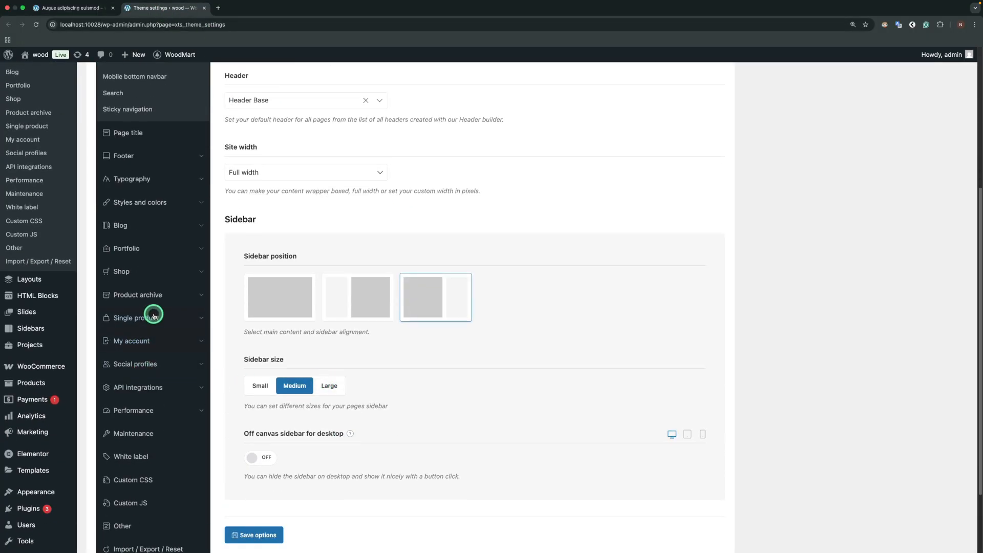
left_click(132, 317)
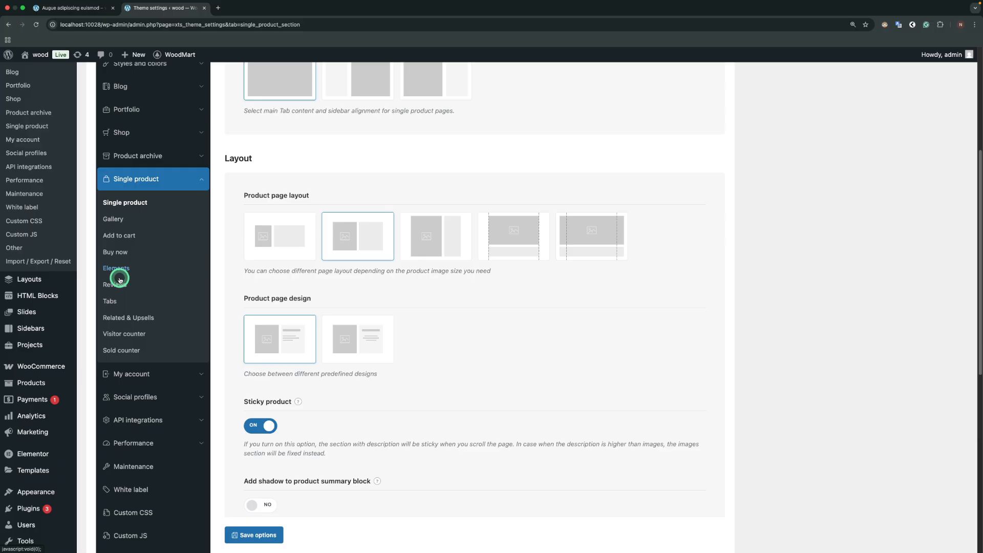
left_click(113, 284)
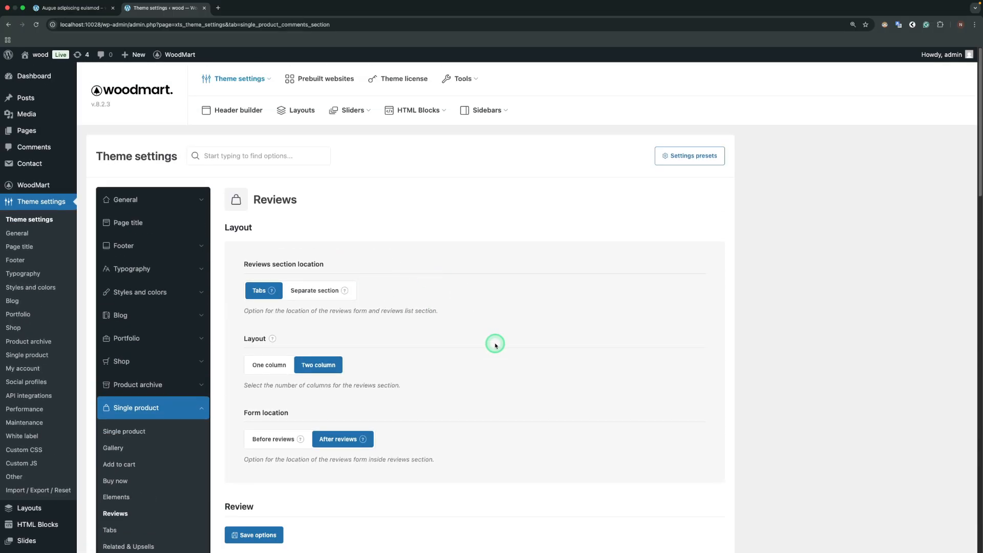
mouse_move(432, 300)
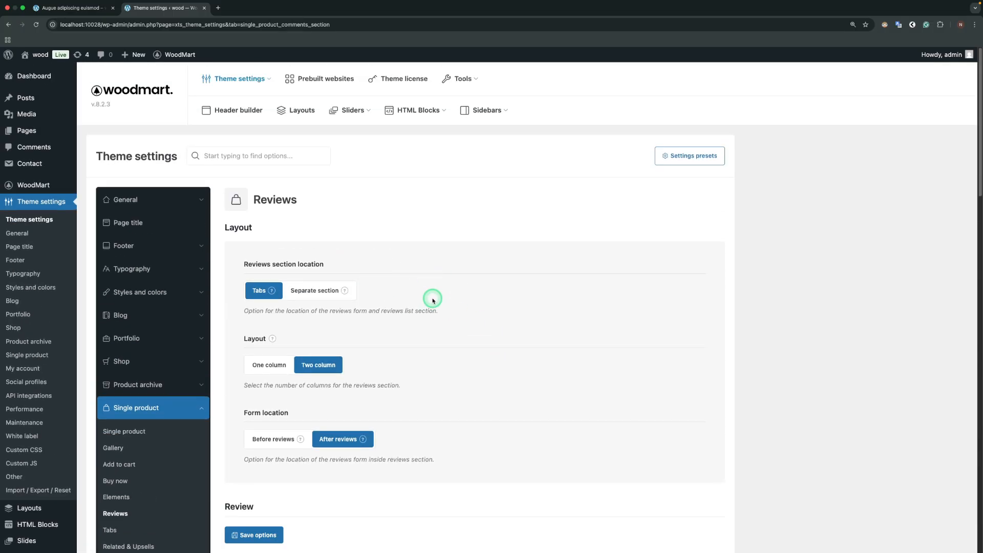
mouse_move(306, 347)
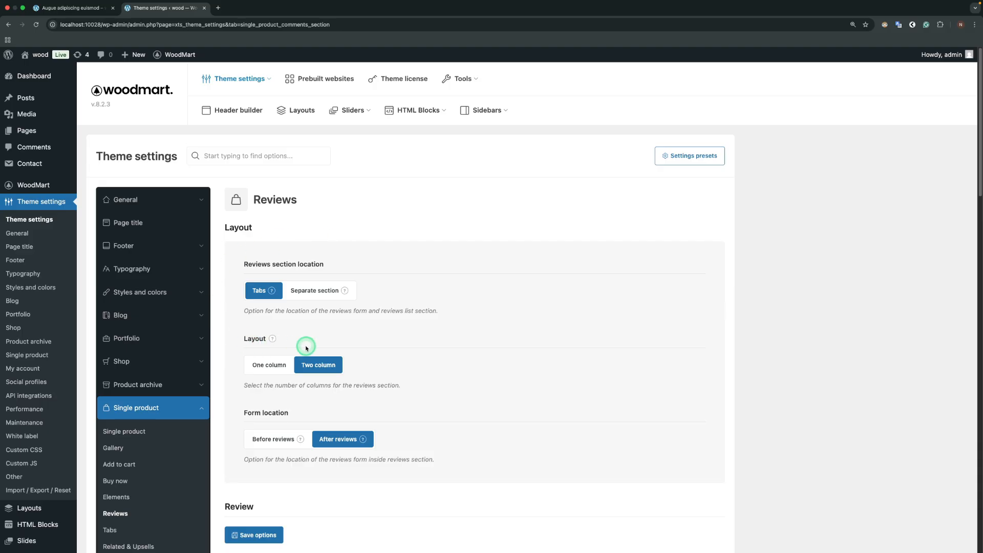
mouse_move(325, 339)
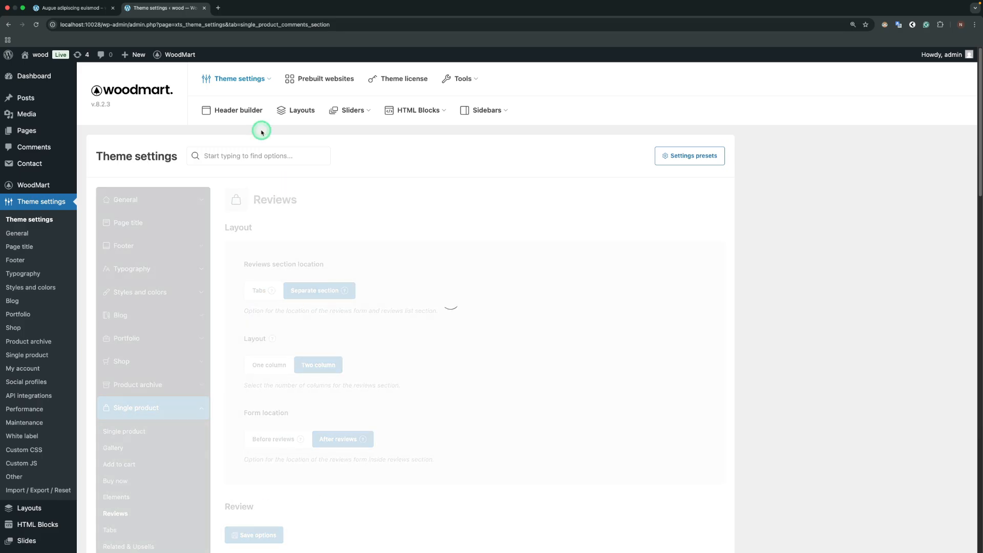
- Check the separate reviews section on the product page and return to the settings
left_click(68, 7)
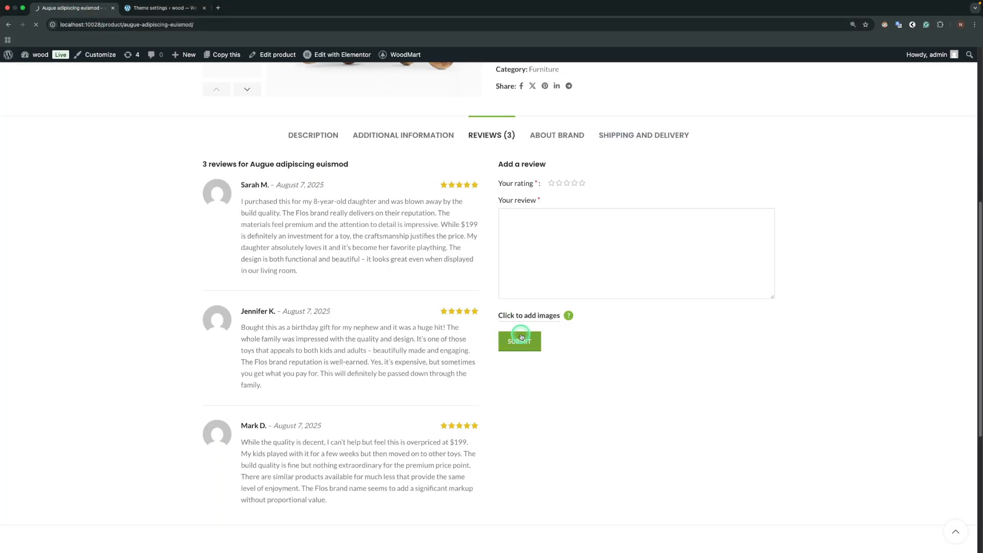
scroll("up", 3)
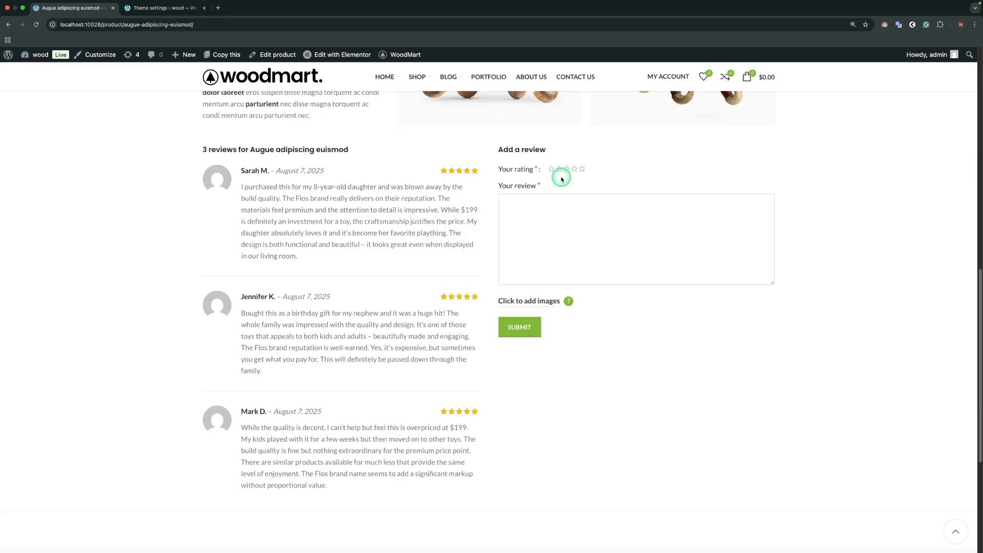
left_click(165, 7)
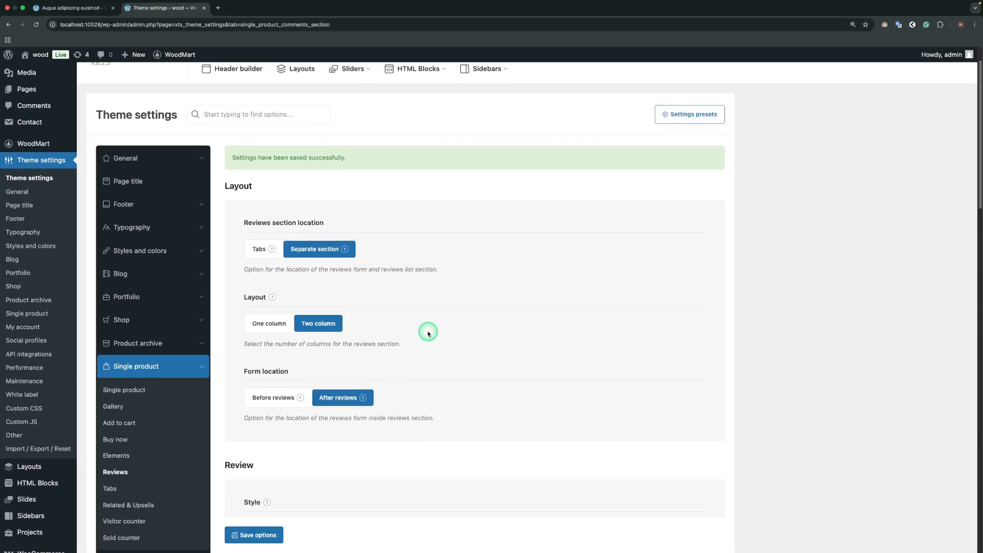
- Set the reviews Layout to One column, save options, and verify on the product page
left_click(269, 323)
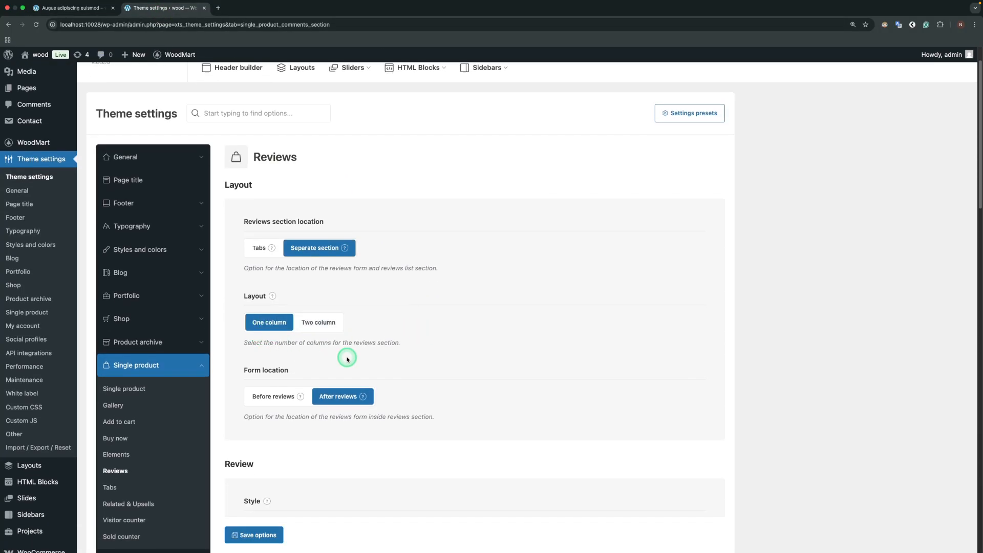
scroll("down", 3)
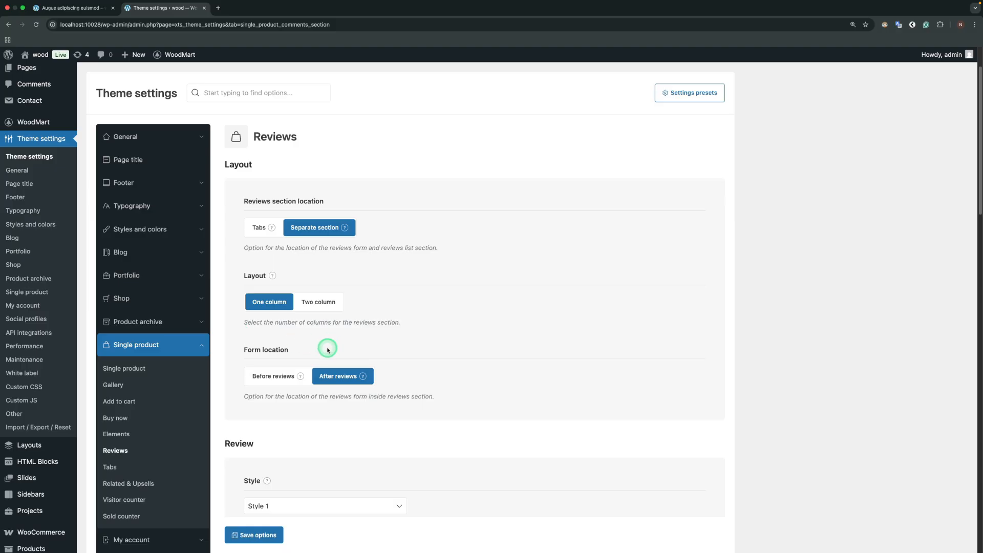
left_click(254, 534)
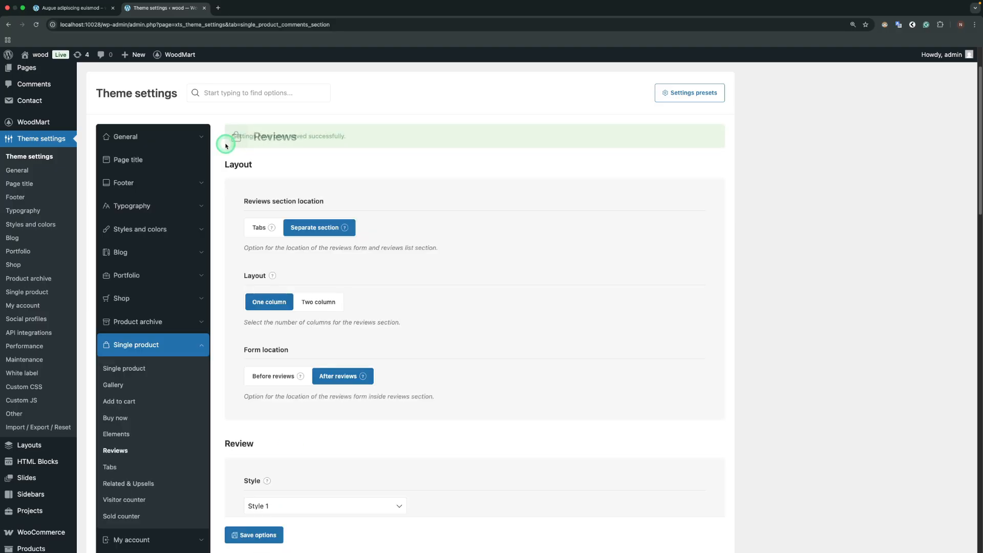
left_click(71, 7)
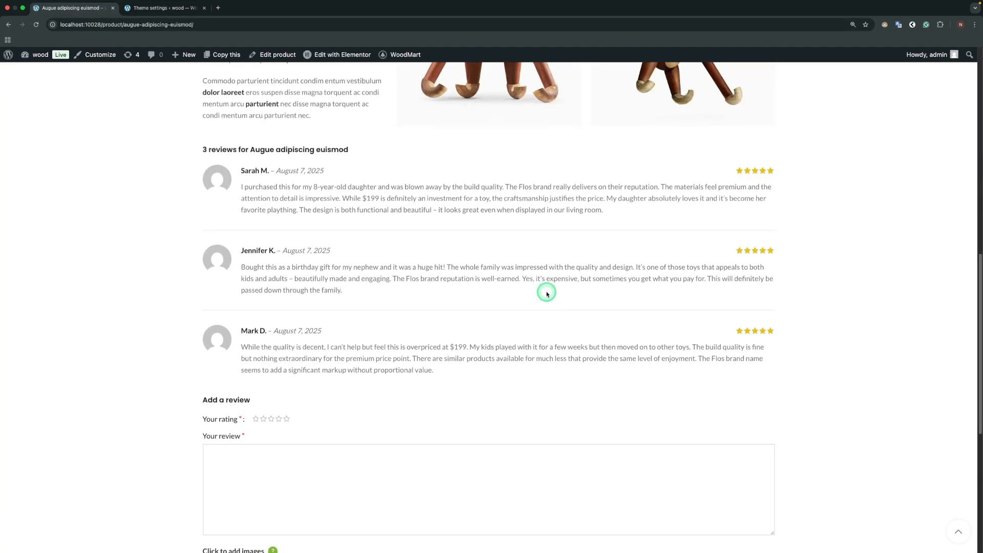
scroll("up", 3)
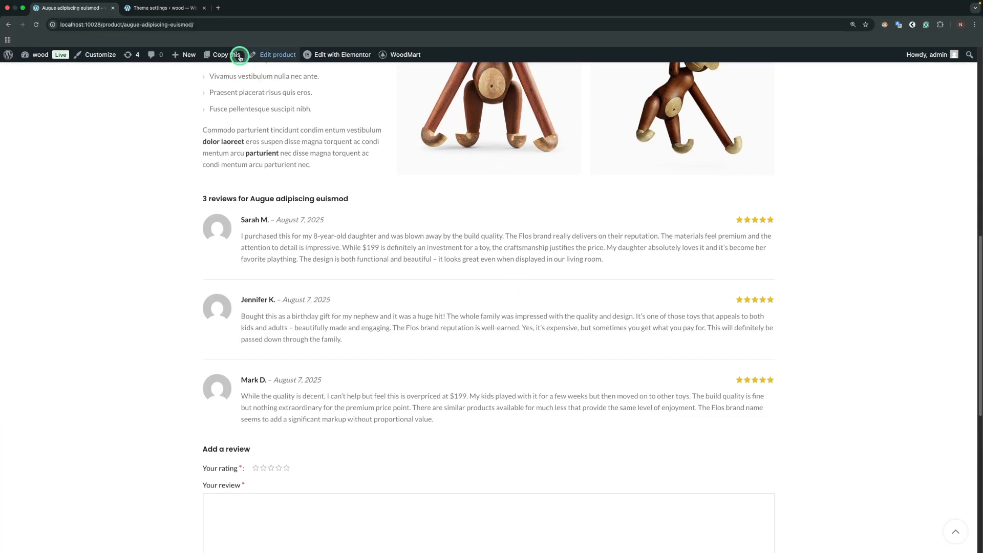
left_click(165, 7)
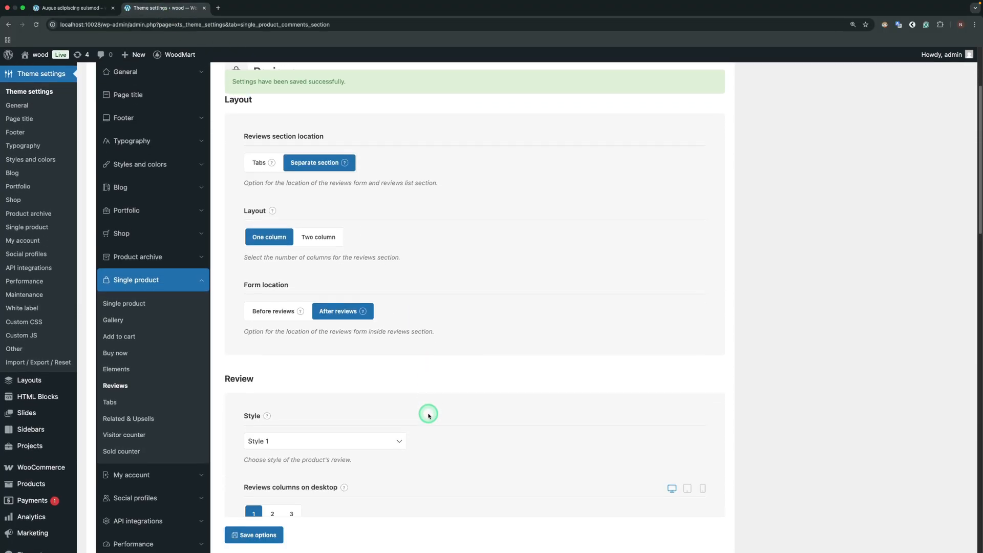
- Place the review form before the reviews and check its position on the product page
scroll("up", 3)
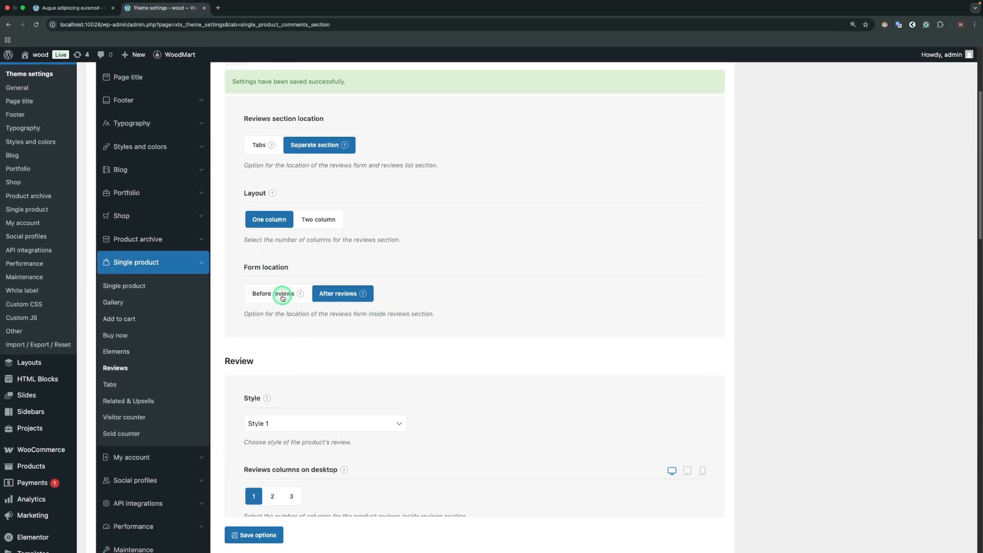
left_click(267, 293)
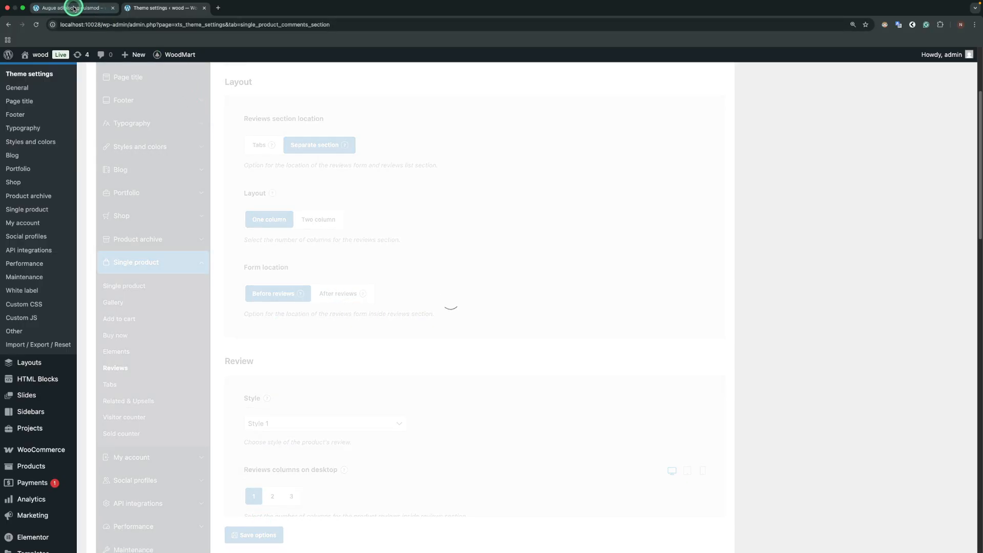
left_click(70, 7)
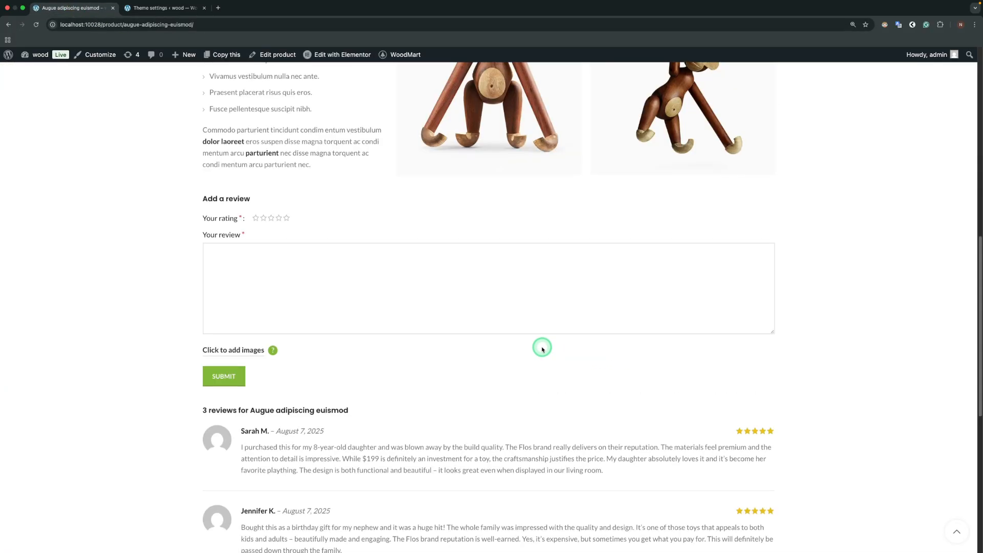
mouse_move(369, 193)
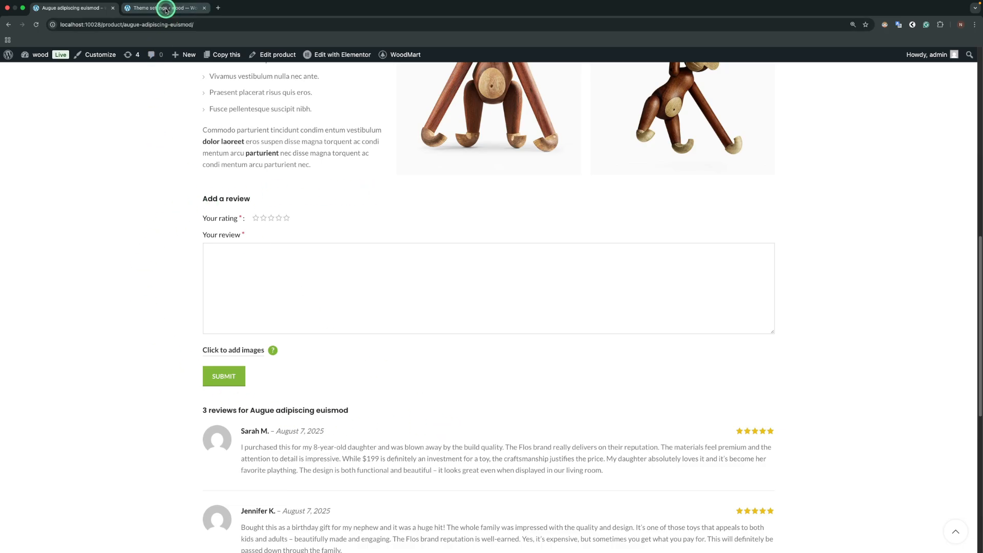
left_click(162, 8)
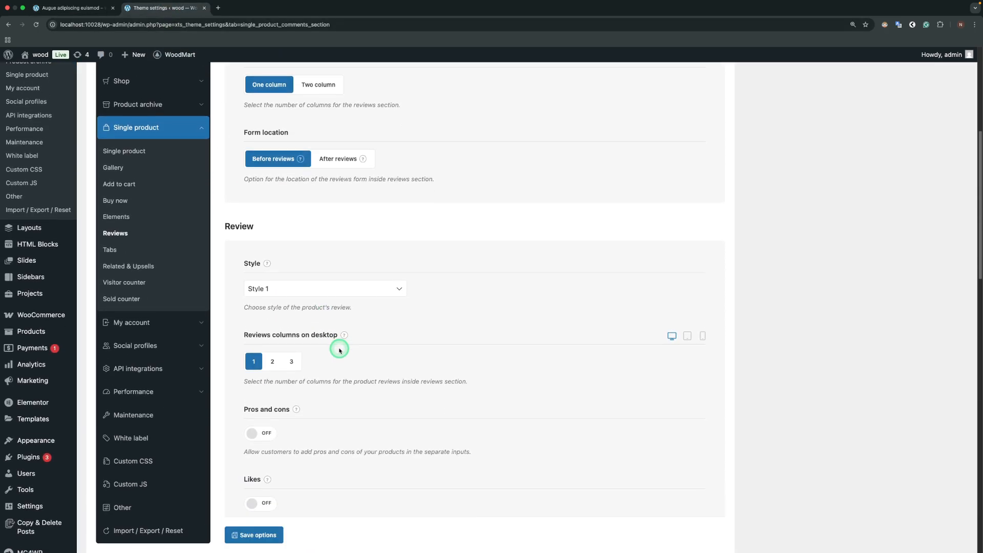
- Switch the review style to Style 2 and view the bordered review cards on the product page
scroll("down", 3)
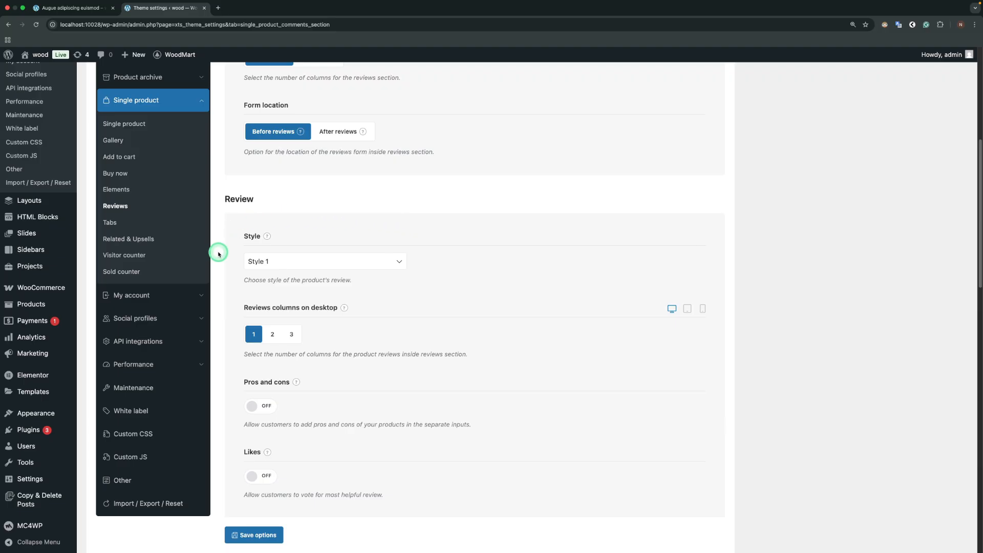
left_click(324, 261)
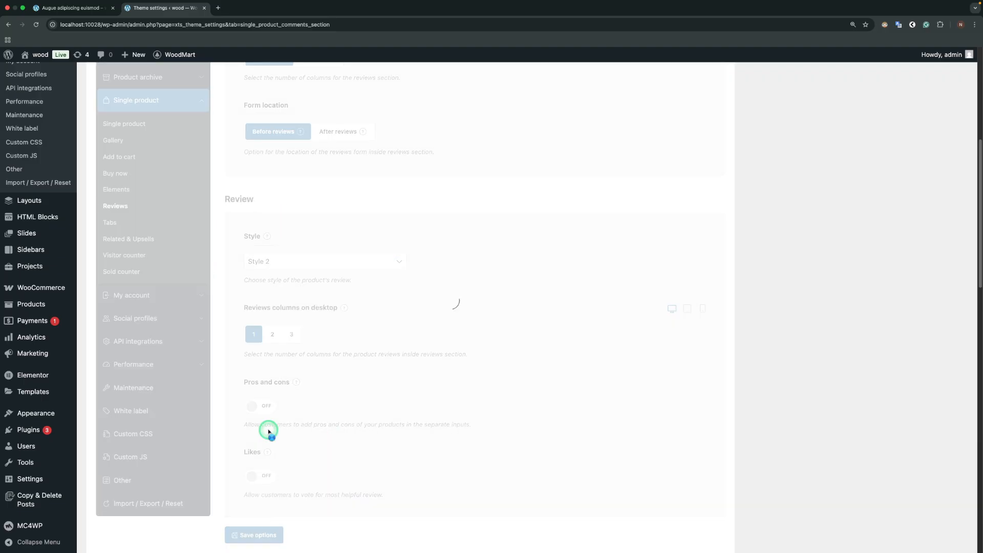
left_click(71, 7)
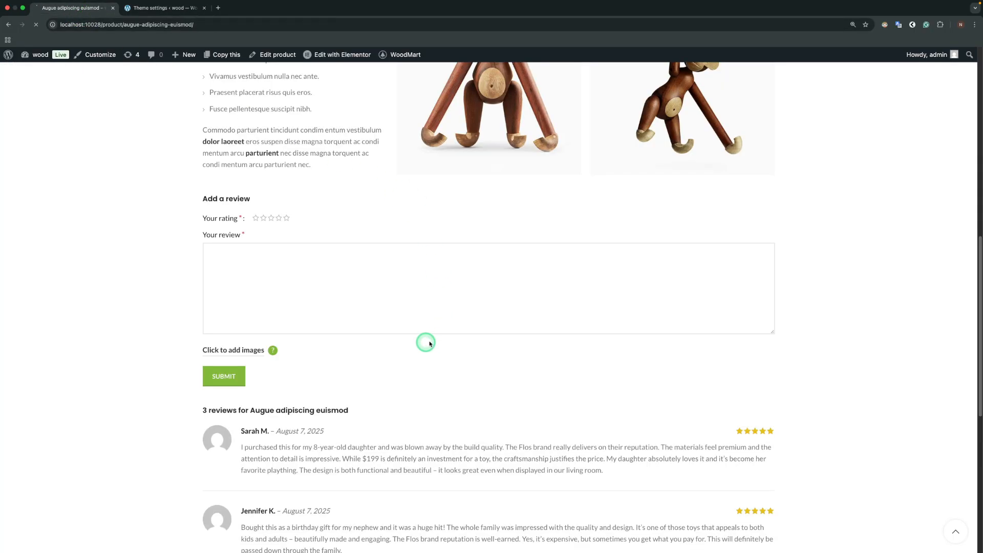
scroll("down", 3)
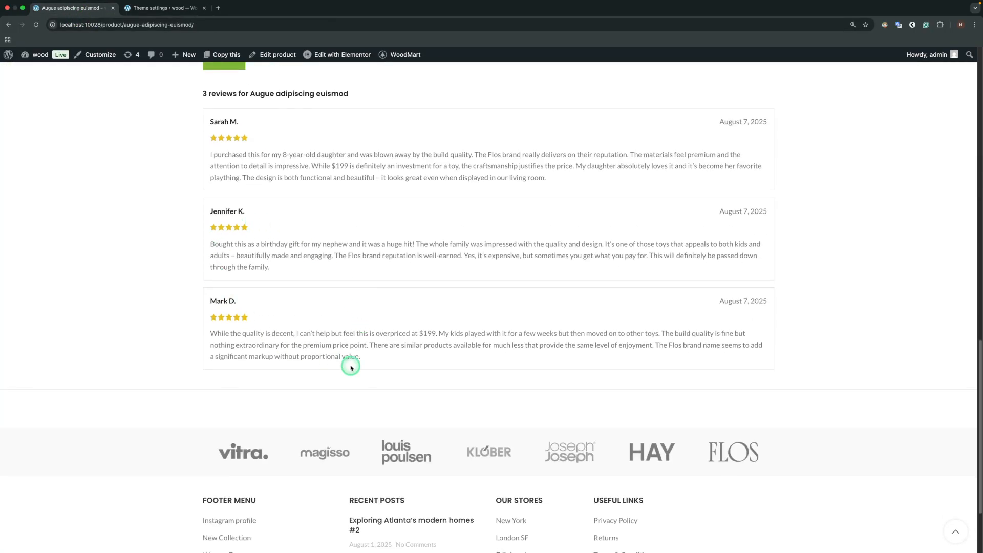
mouse_move(426, 395)
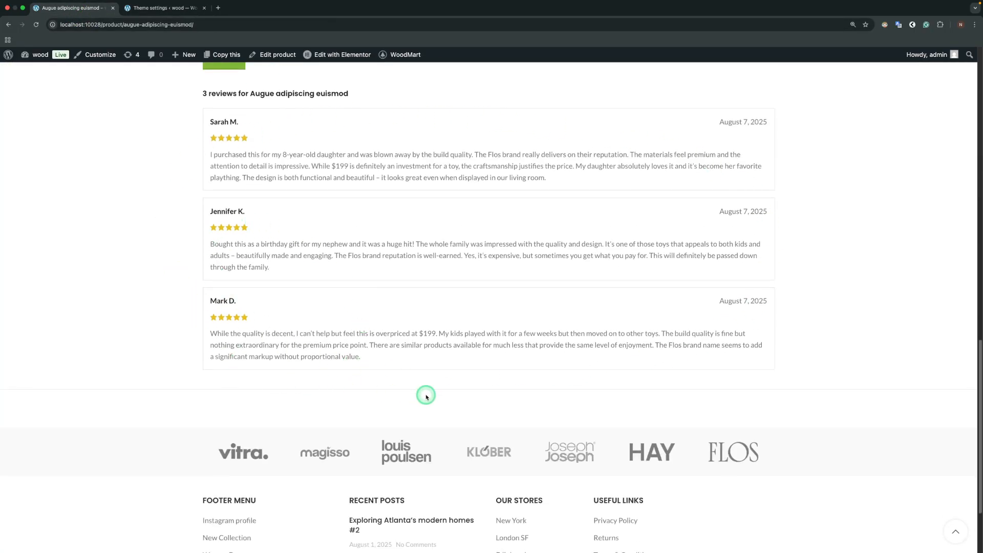
left_click(164, 7)
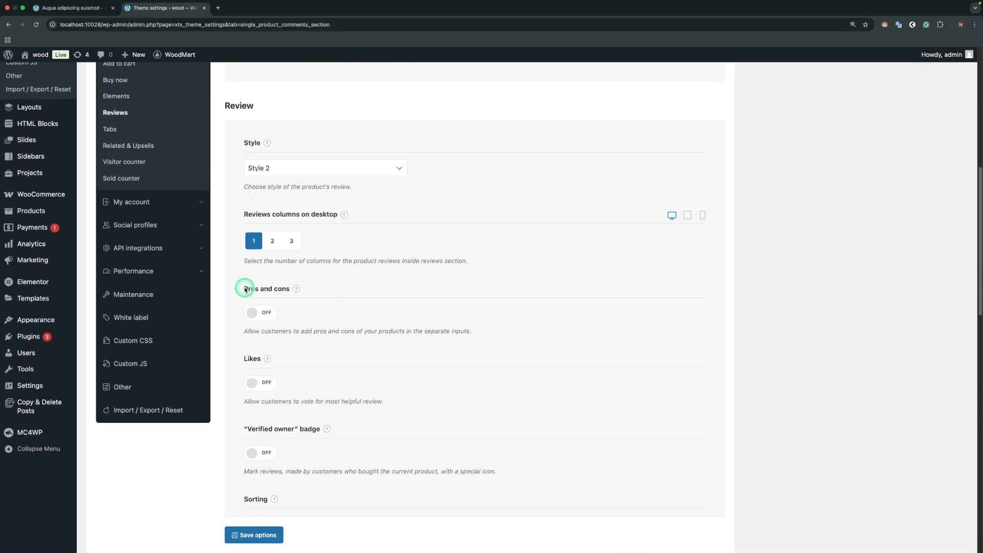
- Set Reviews columns on desktop to 2 and preview the product page
left_click(272, 241)
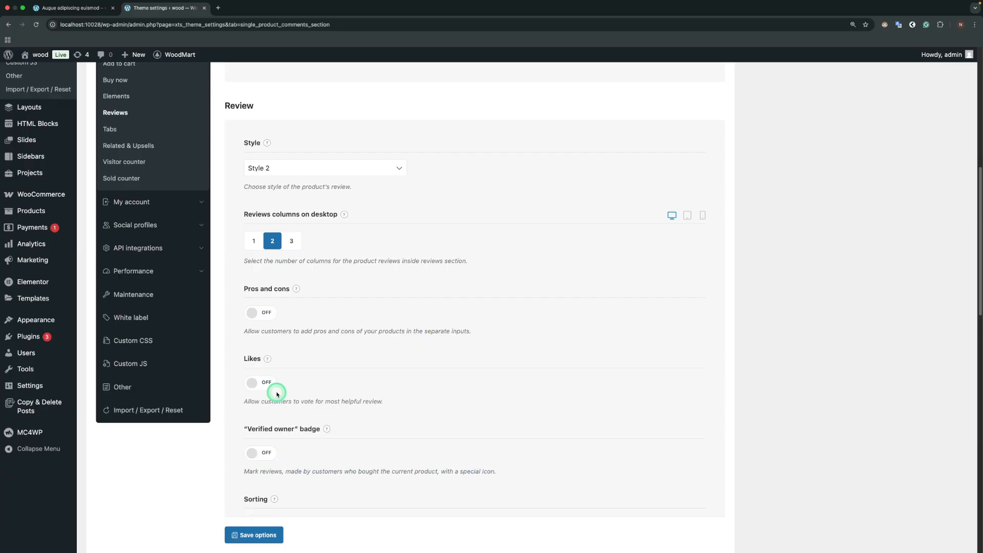
left_click(71, 7)
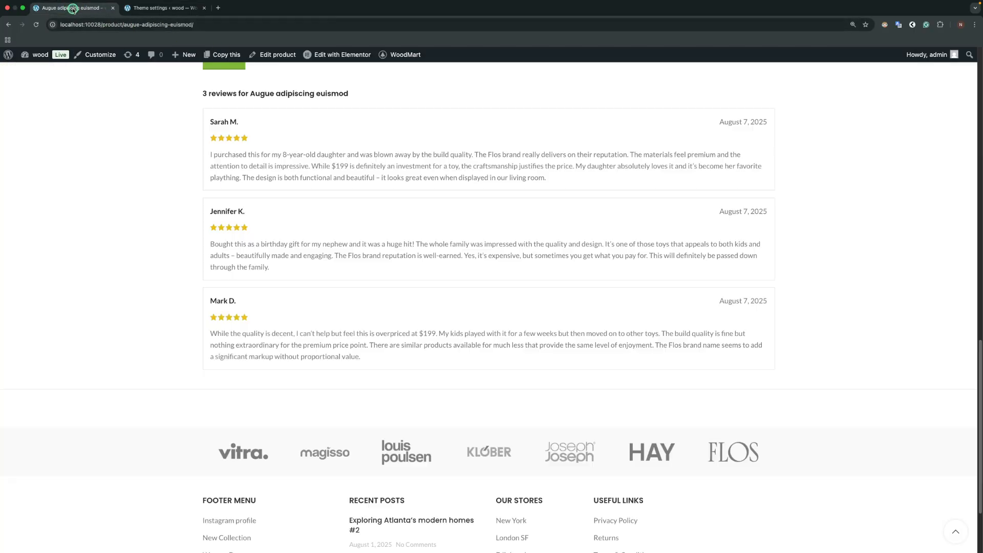
scroll("up", 3)
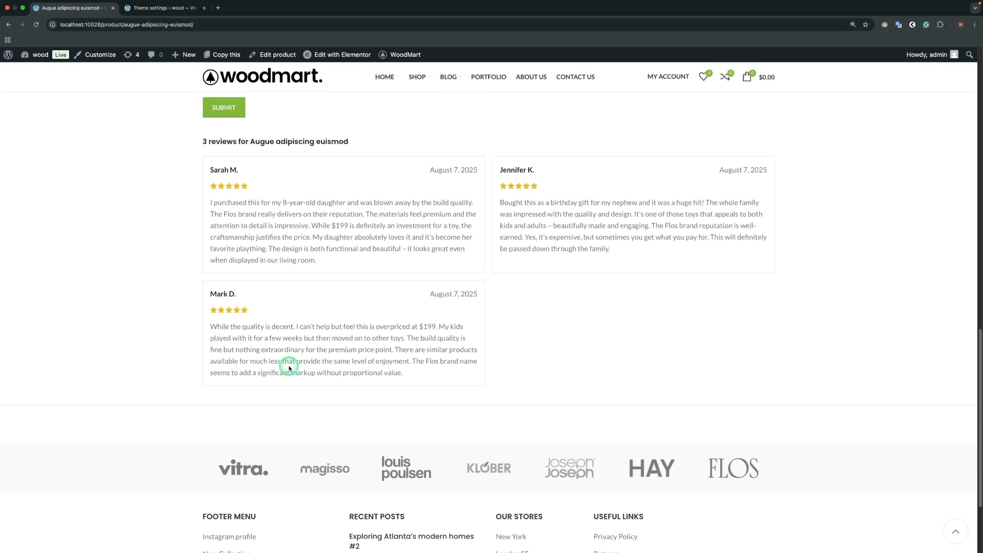
mouse_move(372, 392)
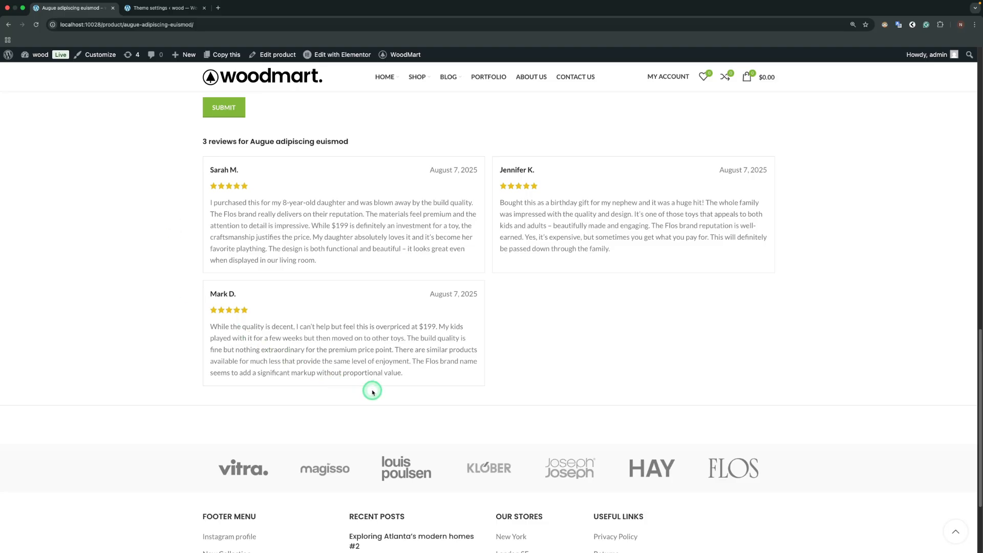
left_click(164, 7)
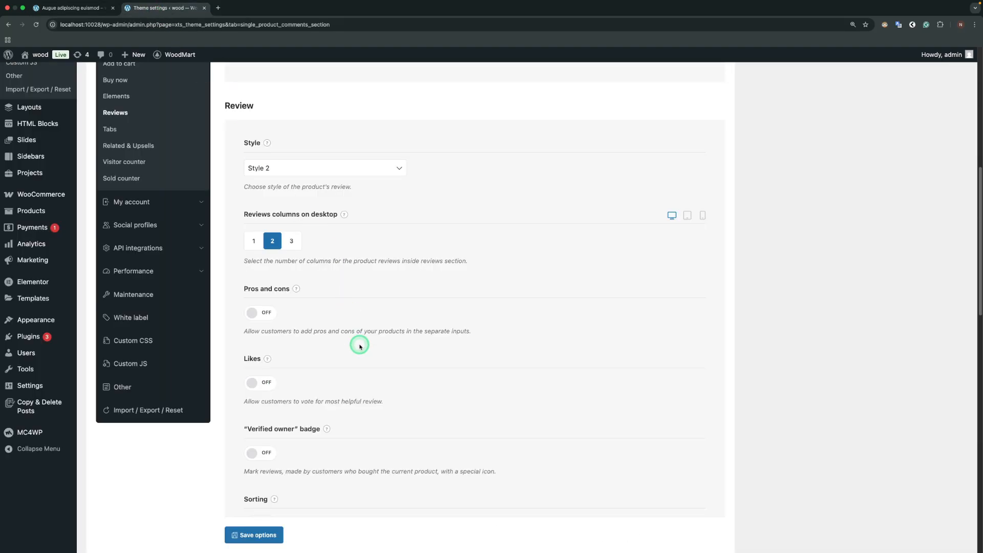
- Save with Pros and cons enabled and check the new form fields on the product page
left_click(259, 312)
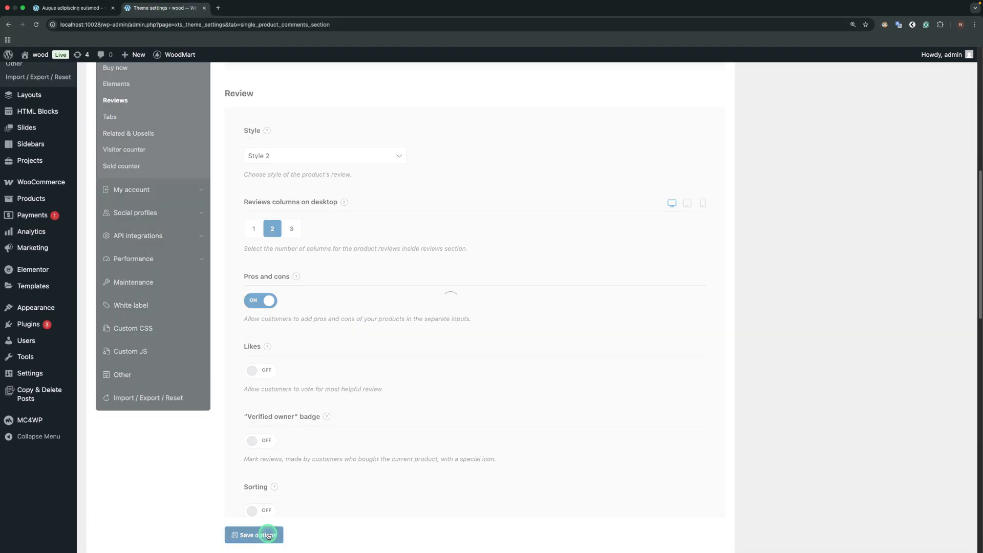
left_click(71, 7)
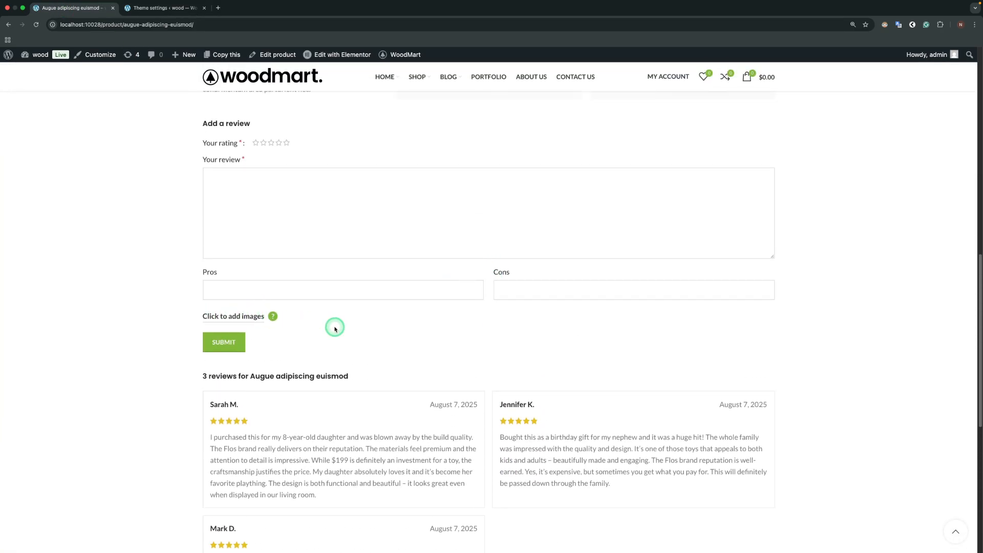
mouse_move(256, 331)
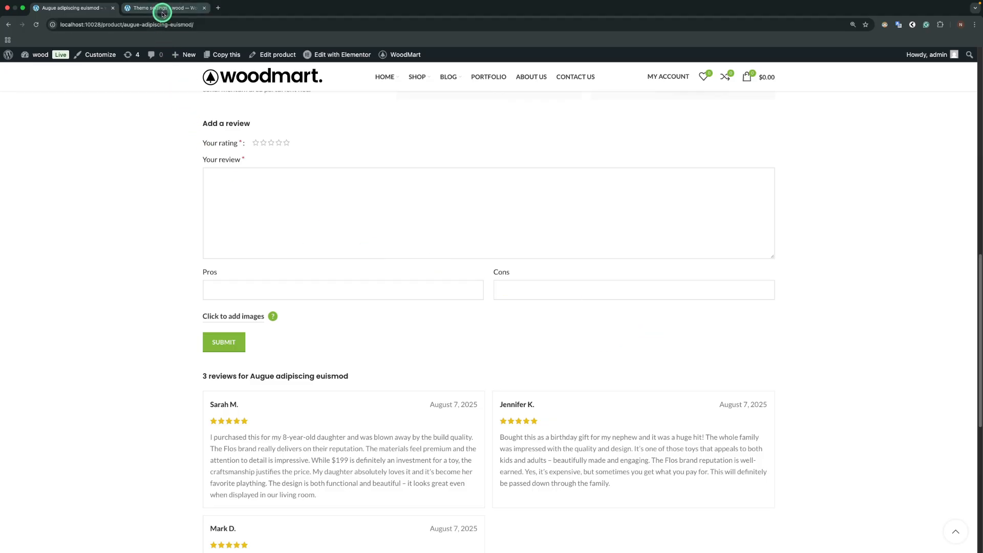
left_click(164, 7)
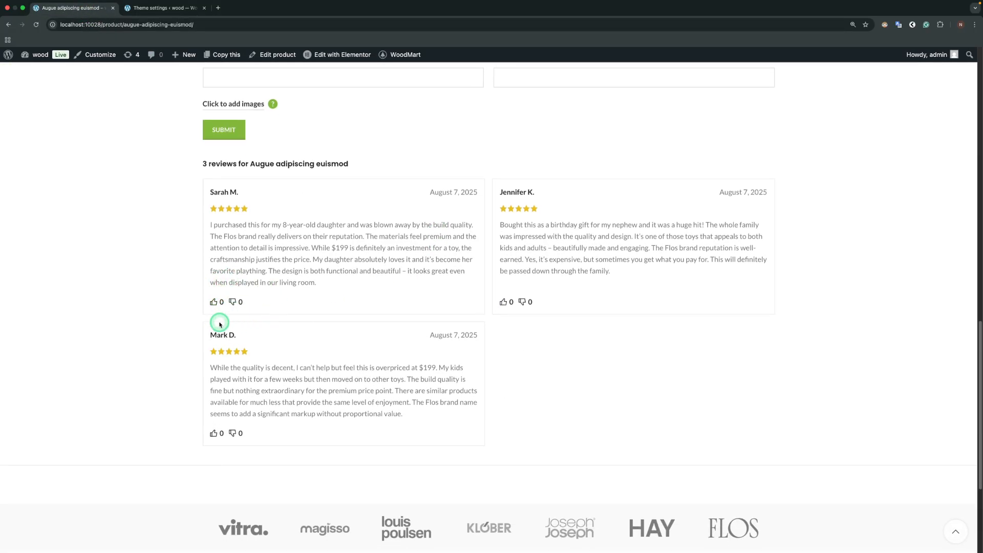
- Save with Likes and Sorting enabled and preview the sort dropdown above the reviews
left_click(164, 7)
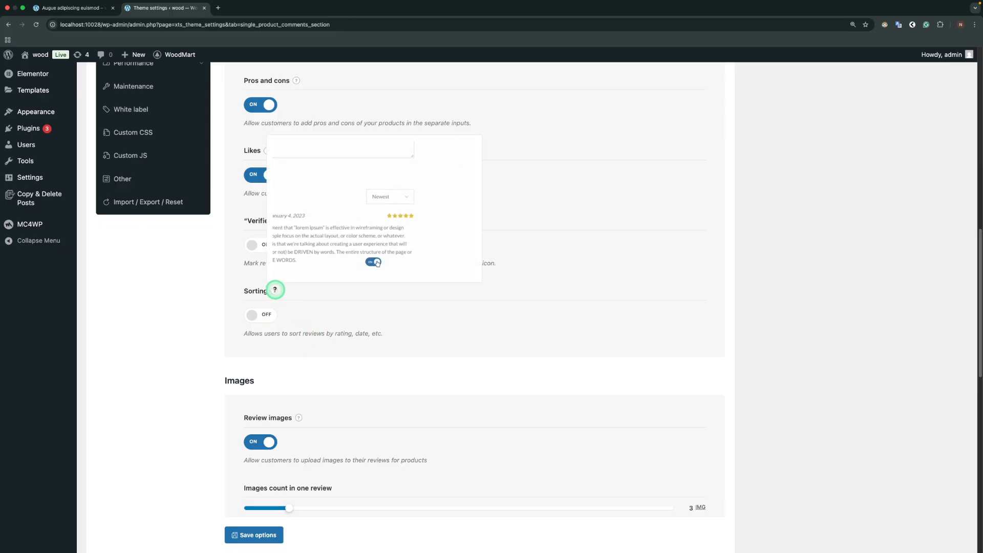
left_click(259, 315)
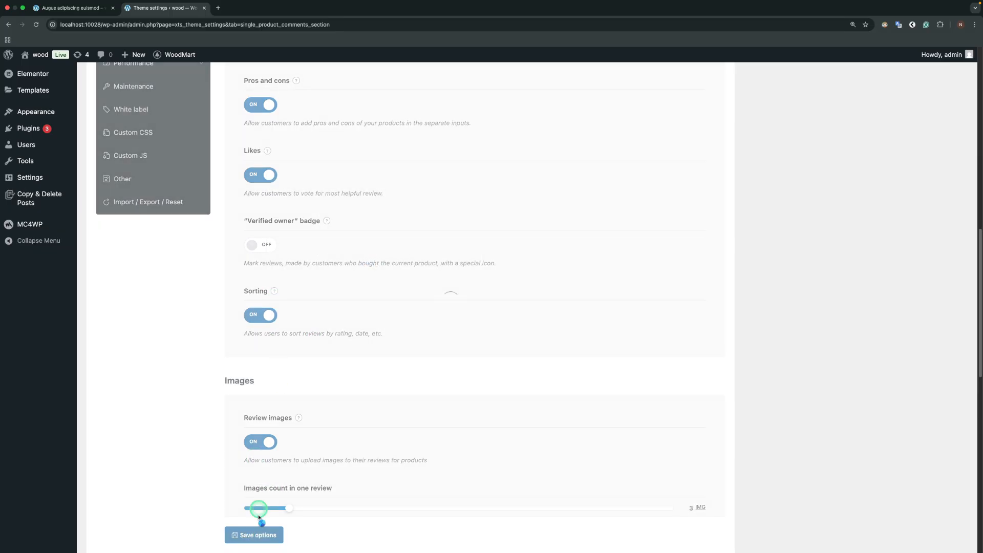
left_click(71, 7)
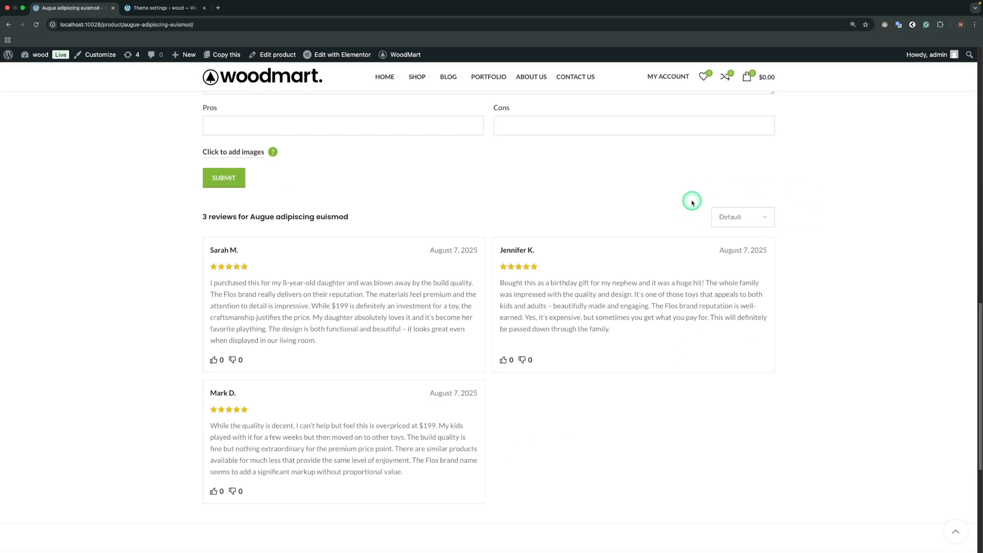
left_click(742, 216)
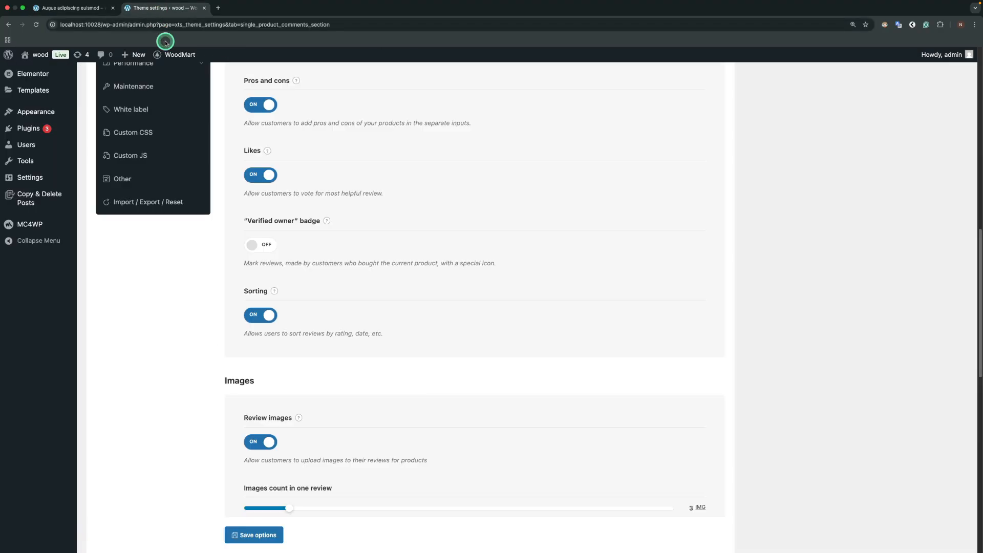
- Toggle review image uploads and preview the effect on the product page
scroll("down", 3)
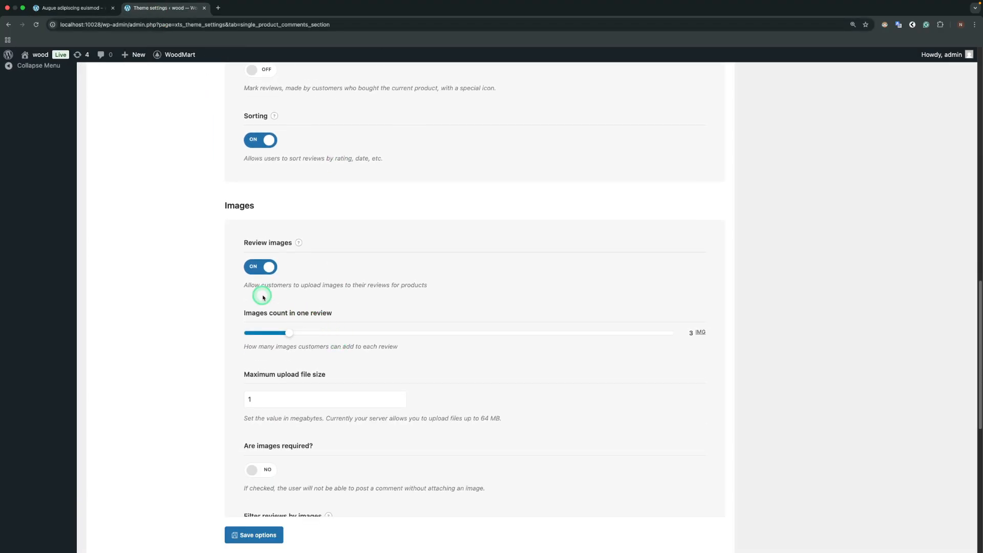
mouse_move(339, 220)
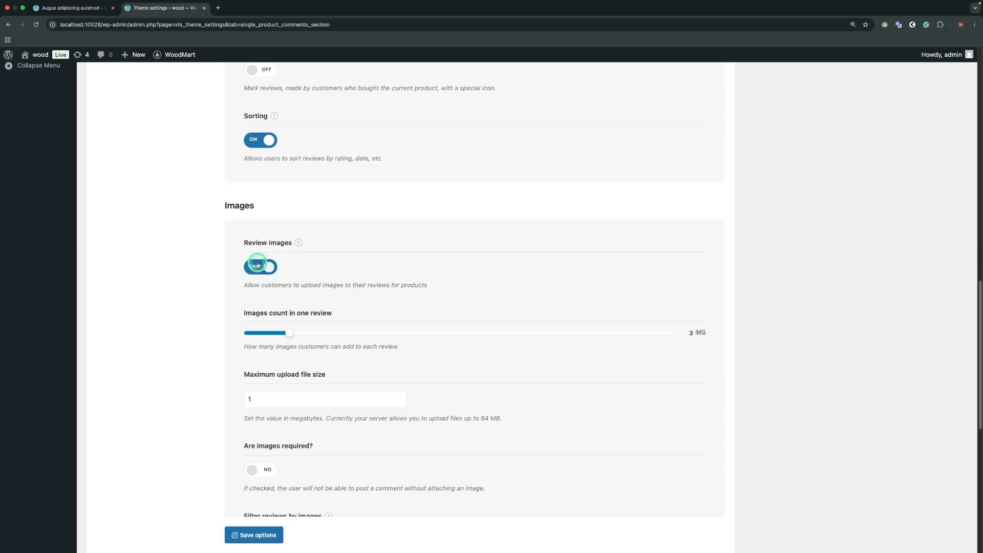
left_click(259, 266)
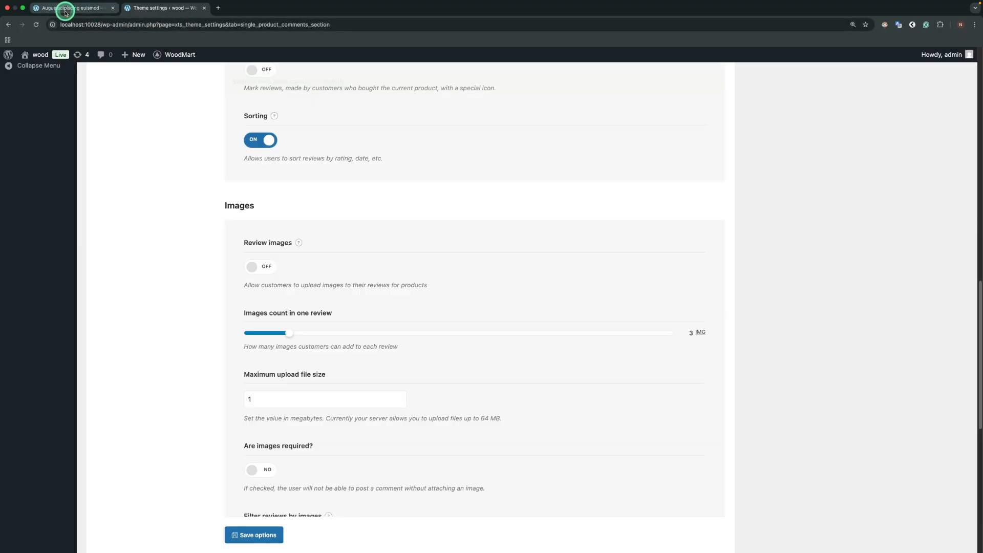
left_click(65, 8)
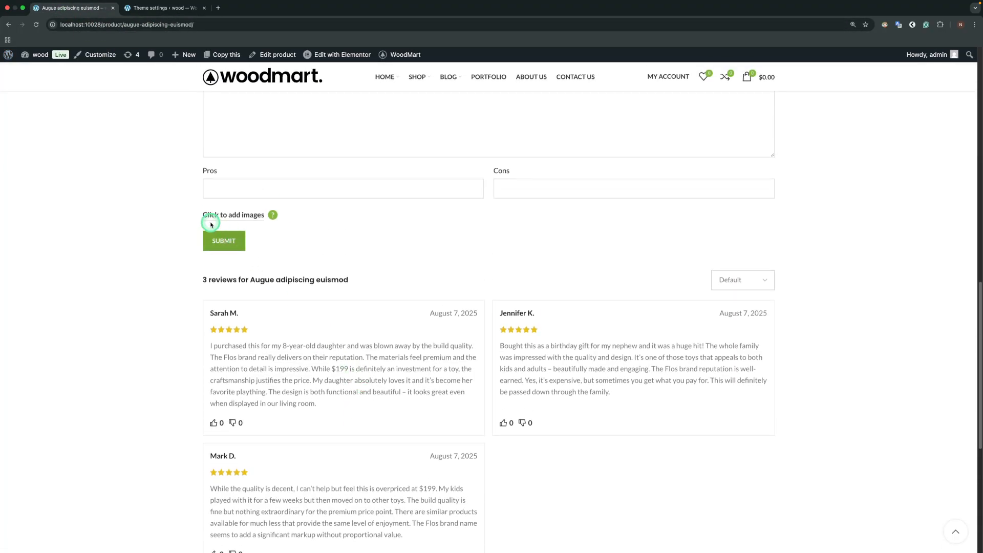
scroll("up", 3)
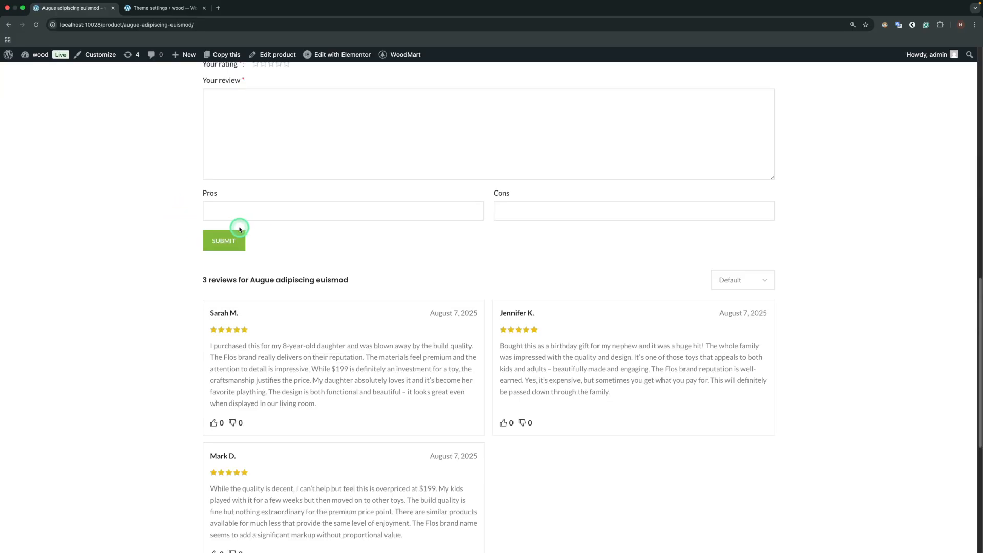
left_click(183, 54)
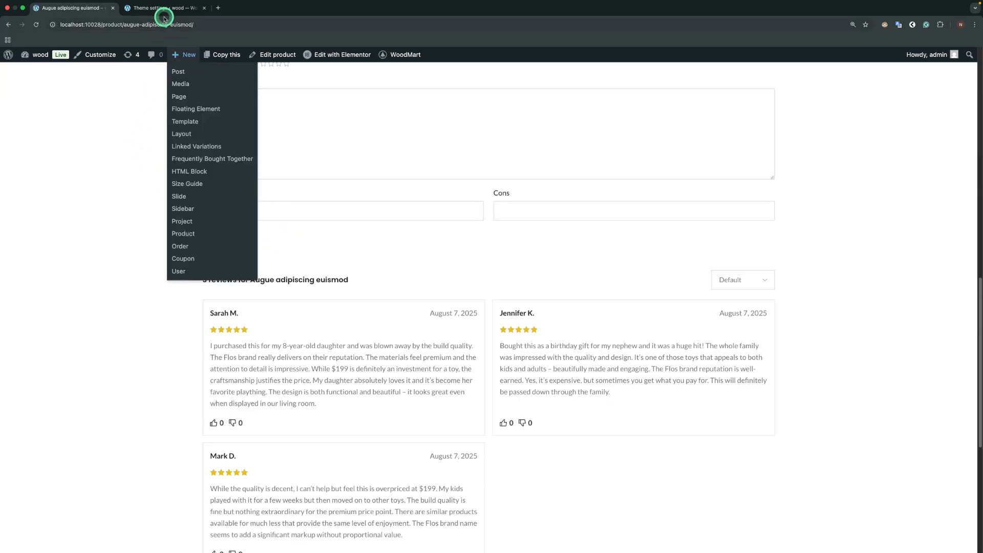
left_click(166, 7)
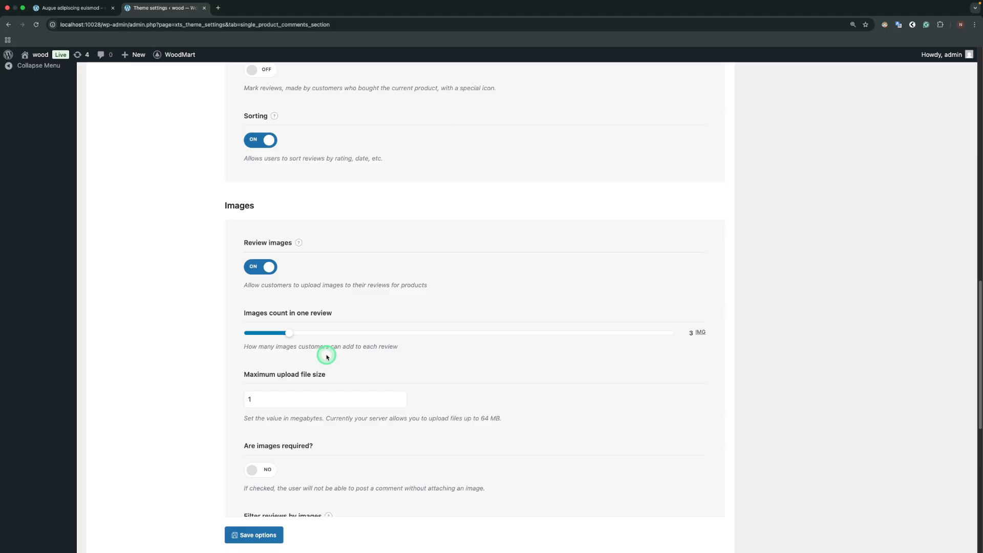
- Review the Images settings: uploads on, 3 images per review, 1 MB upload limit
scroll("down", 3)
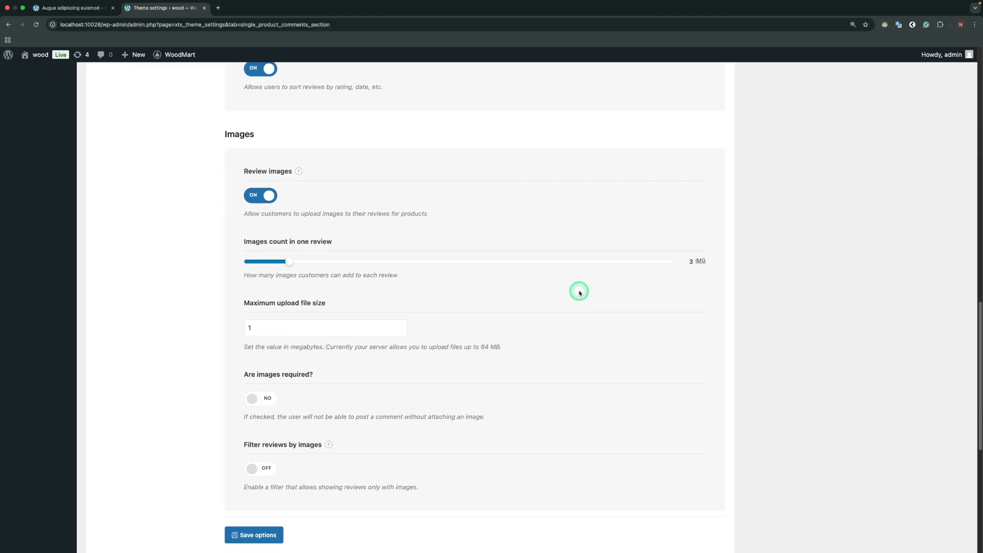
mouse_move(471, 296)
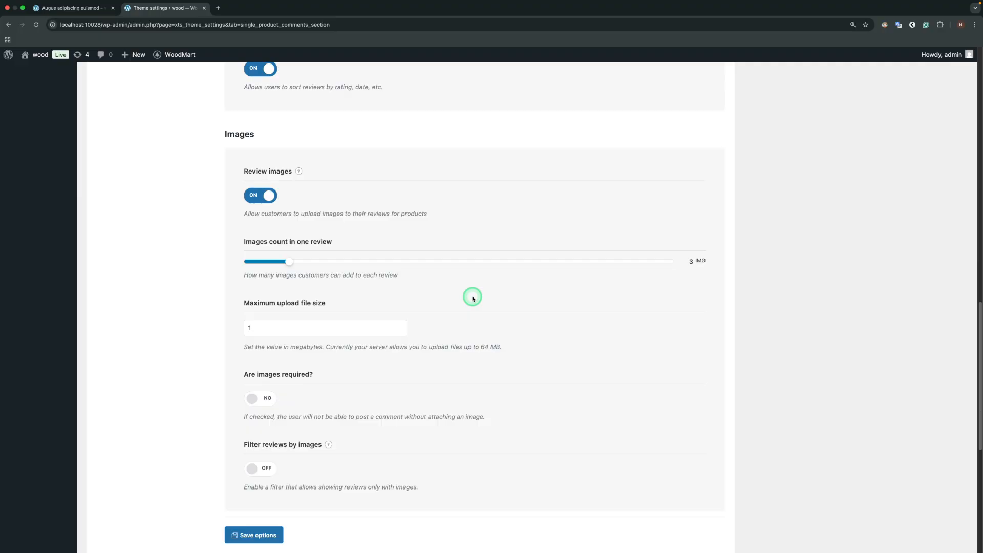
mouse_move(448, 317)
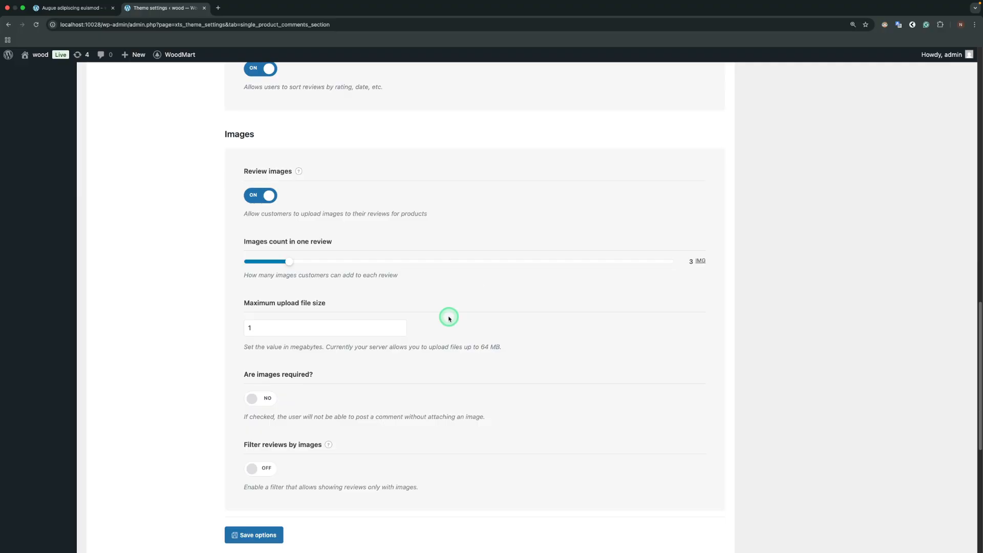
mouse_move(298, 290)
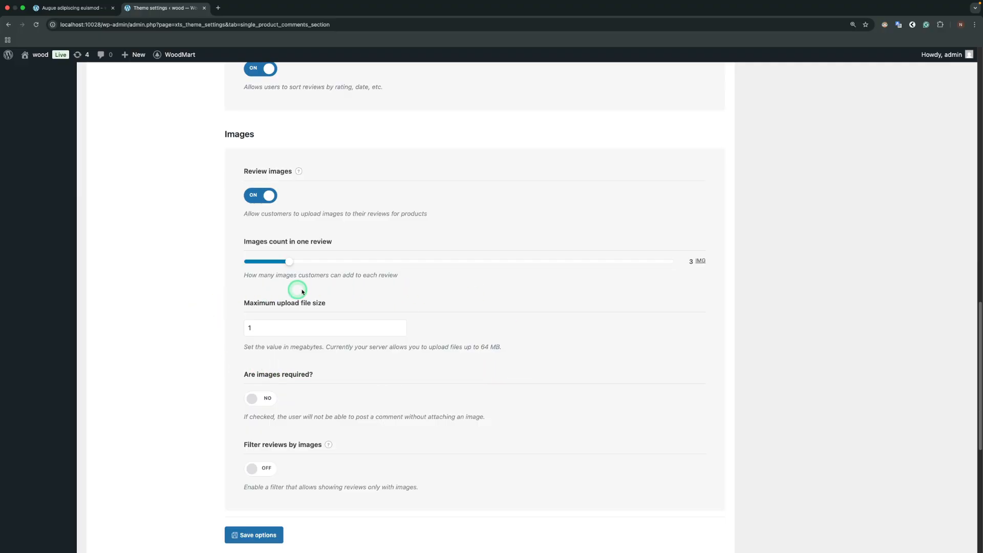
mouse_move(459, 365)
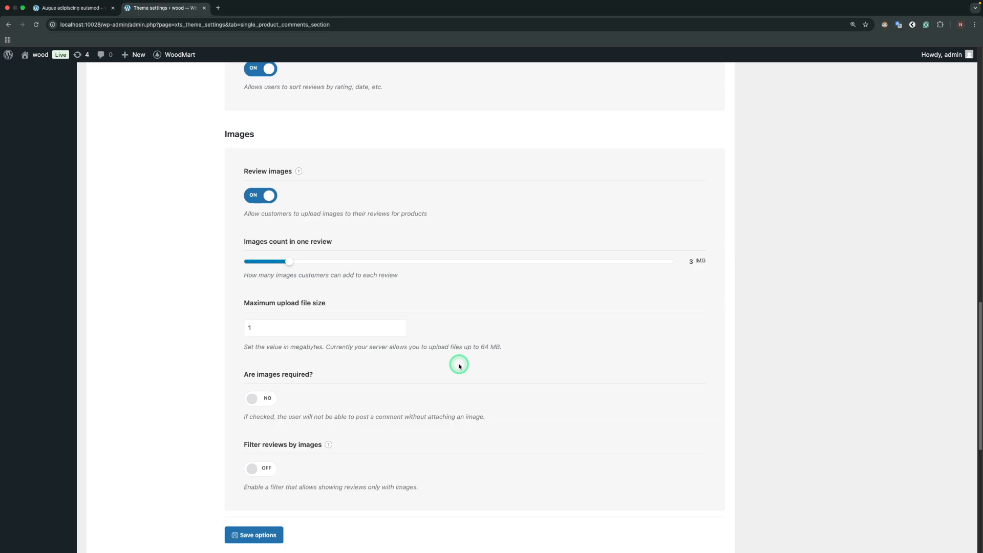
scroll("down", 3)
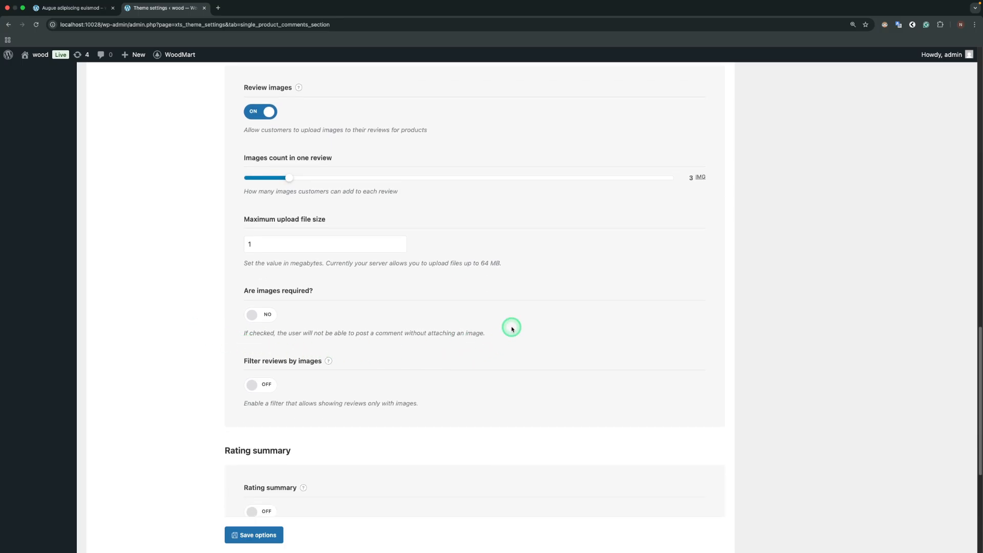
mouse_move(239, 372)
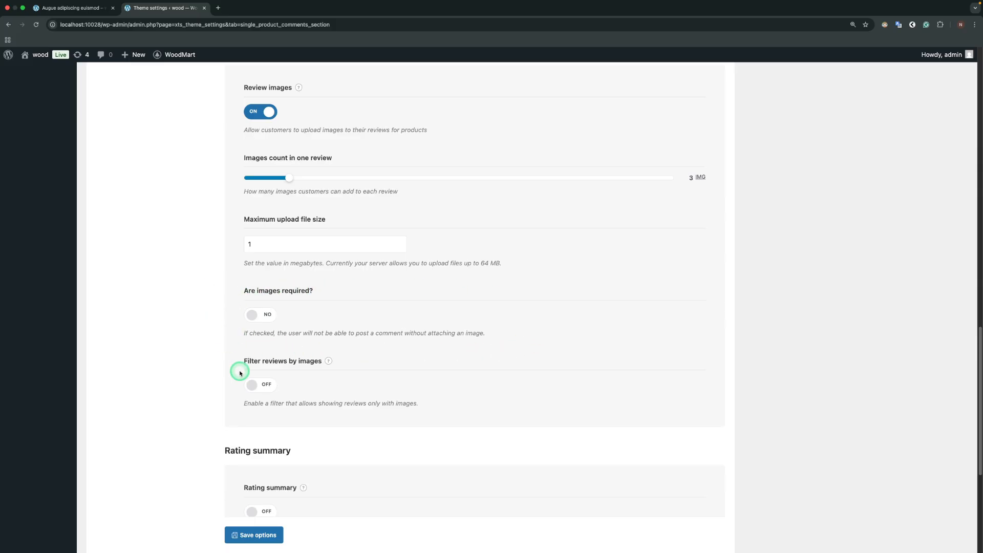
mouse_move(294, 348)
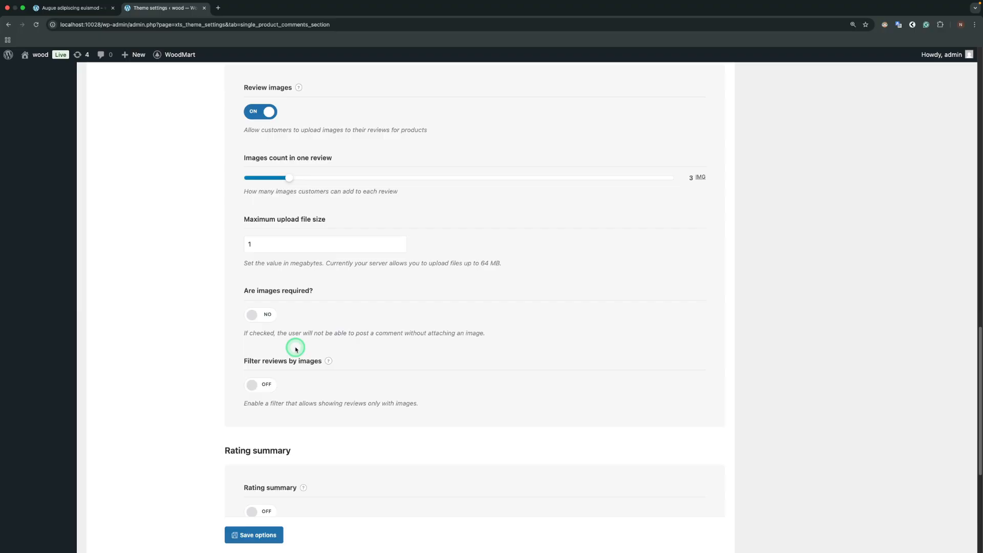
mouse_move(239, 350)
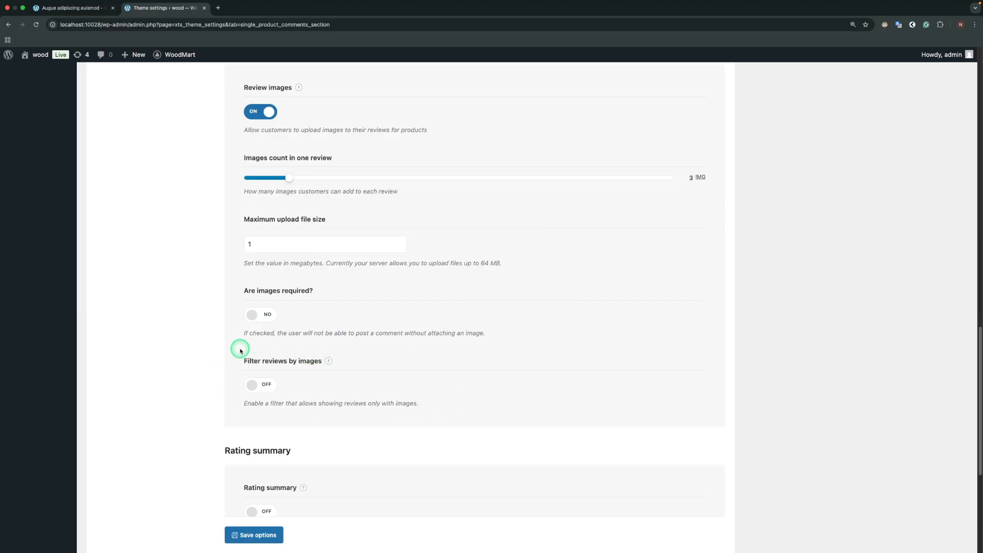
- Enable Filter reviews by images and test the images-only filter on the product page
left_click(260, 384)
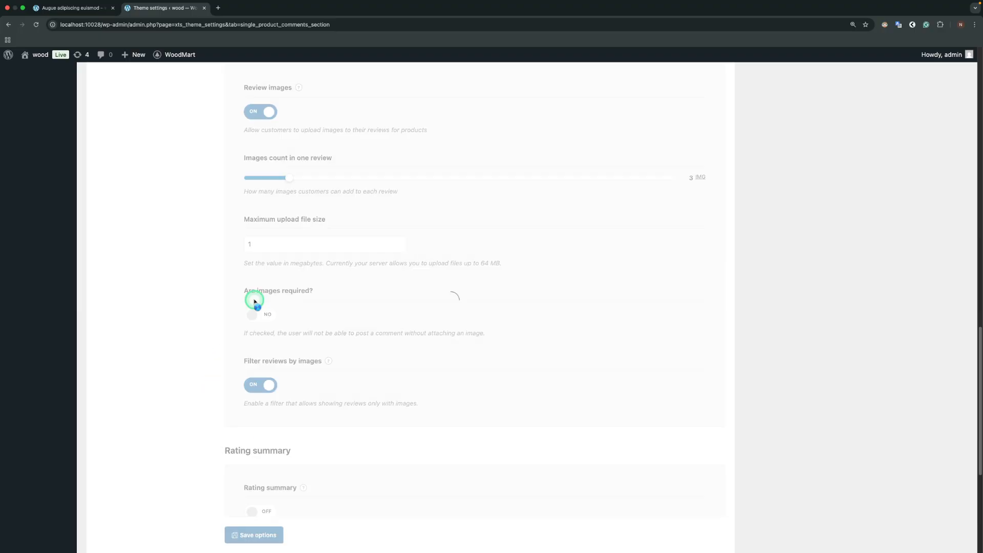
left_click(70, 7)
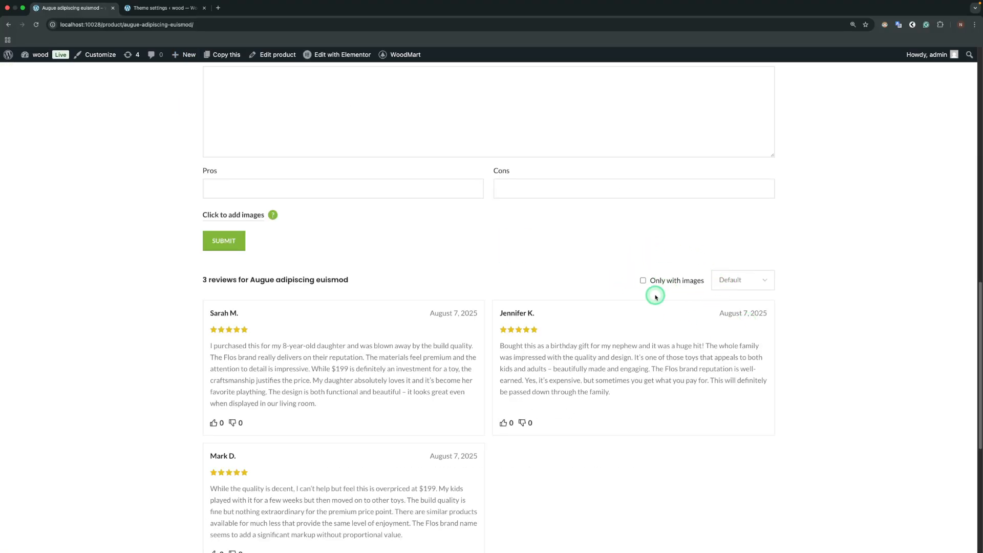
left_click(643, 281)
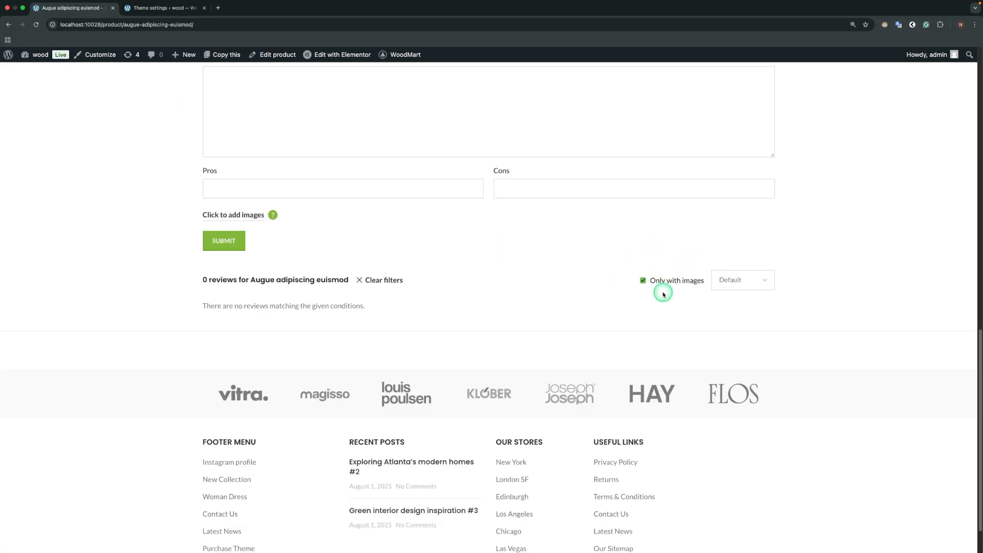
left_click(642, 280)
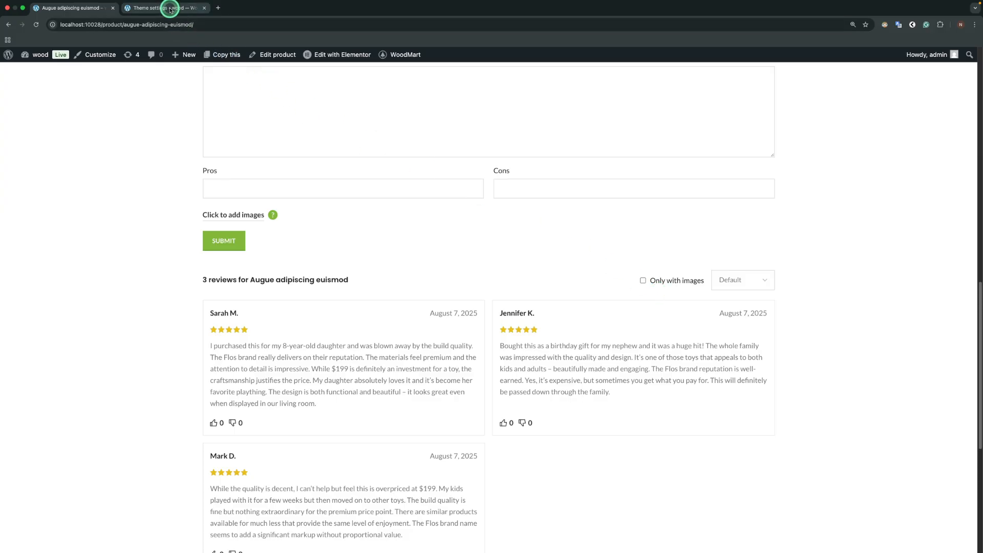
left_click(165, 7)
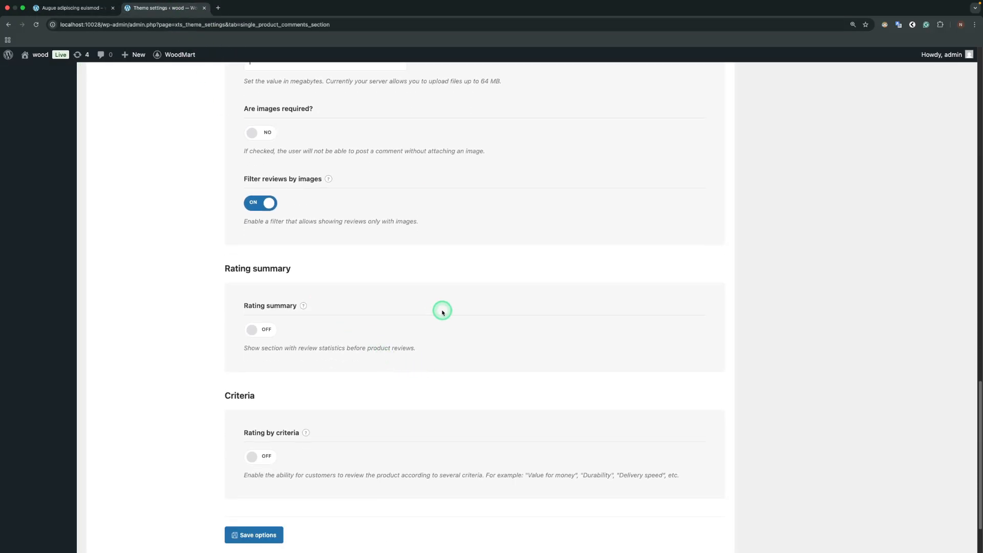
mouse_move(207, 343)
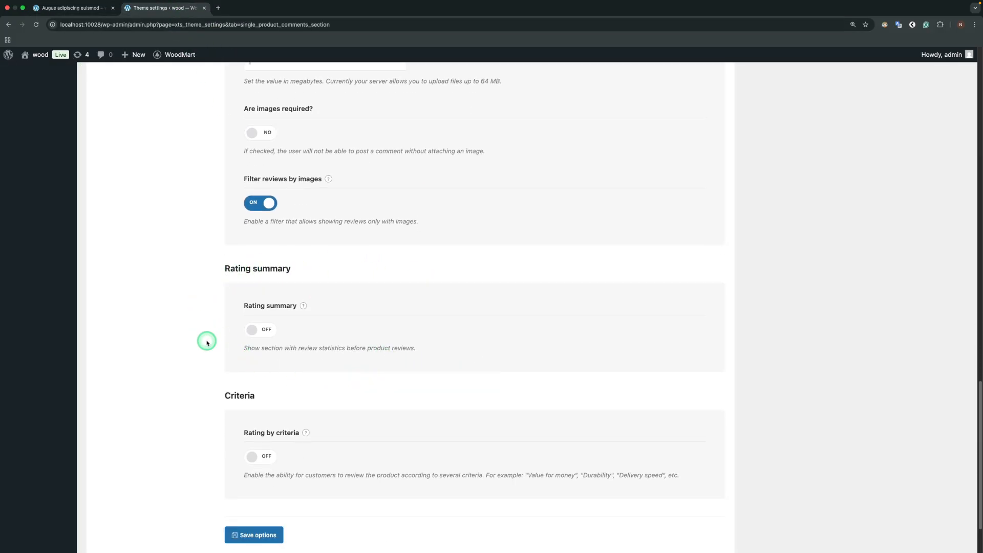
- Enable the Rating summary, save, and view the 5-star average with per-rating bars
left_click(260, 328)
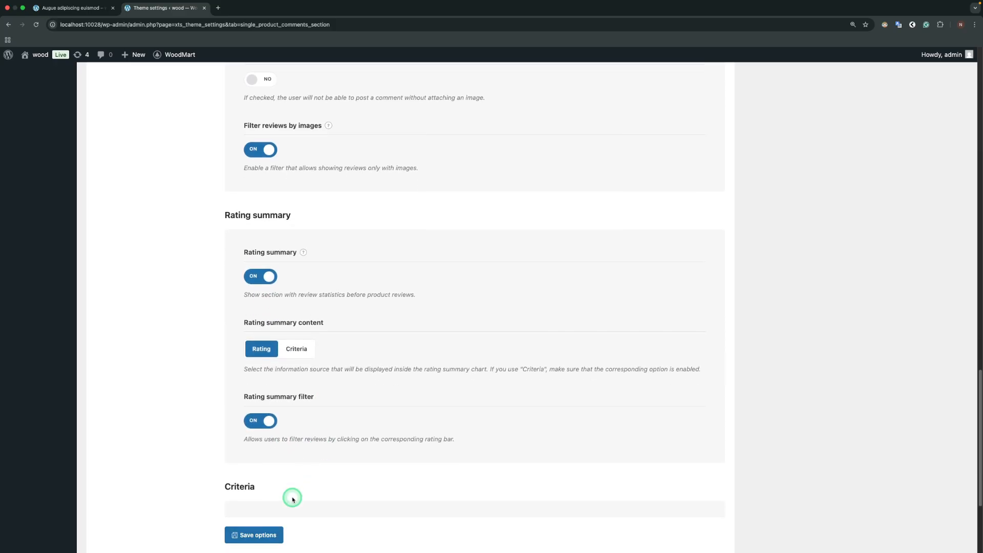
left_click(253, 534)
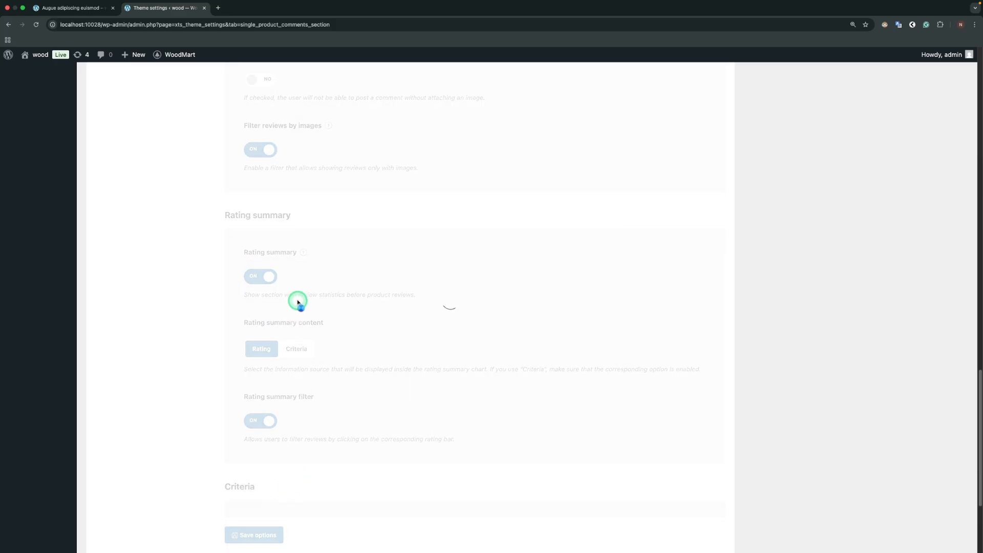
left_click(71, 7)
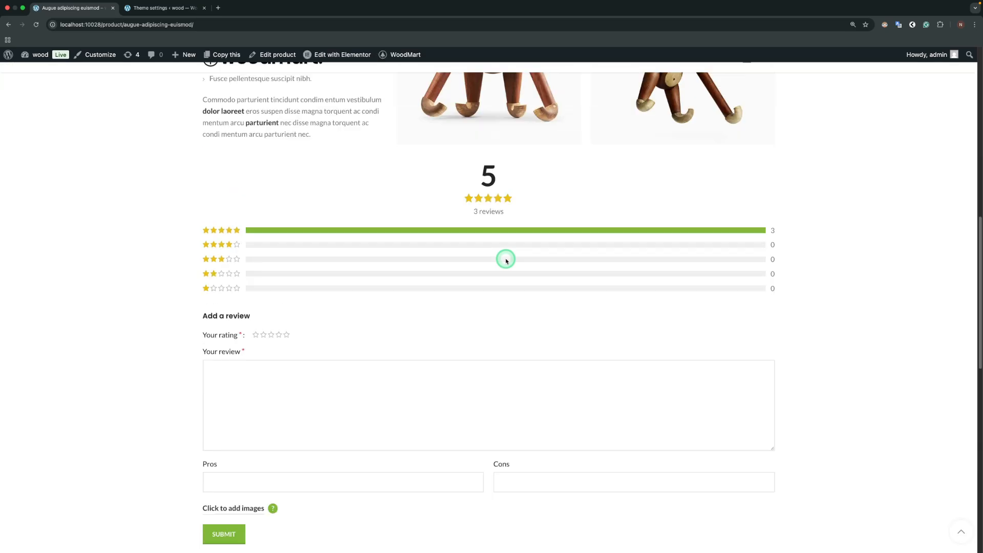
scroll("up", 3)
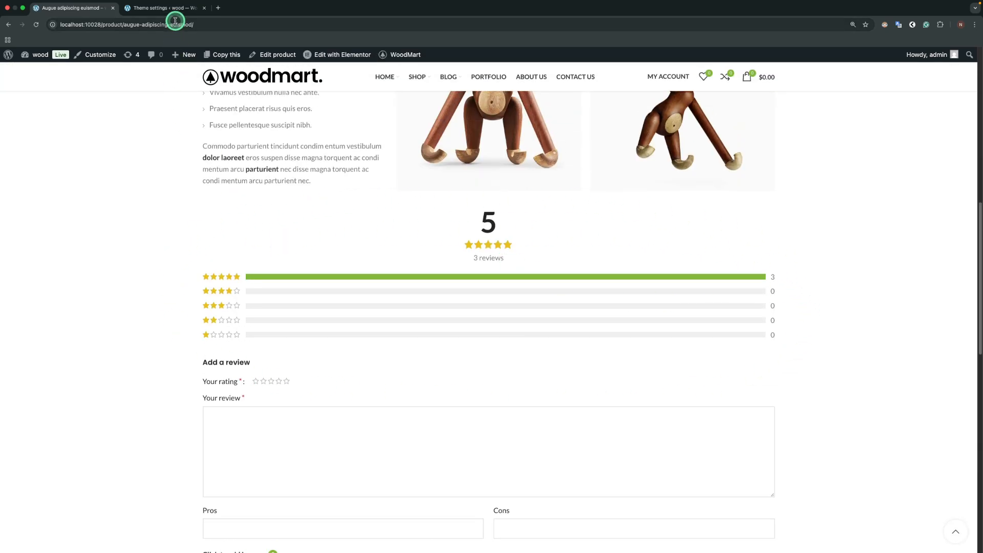
- Save the two-column reviews layout and check it on the product page
left_click(164, 7)
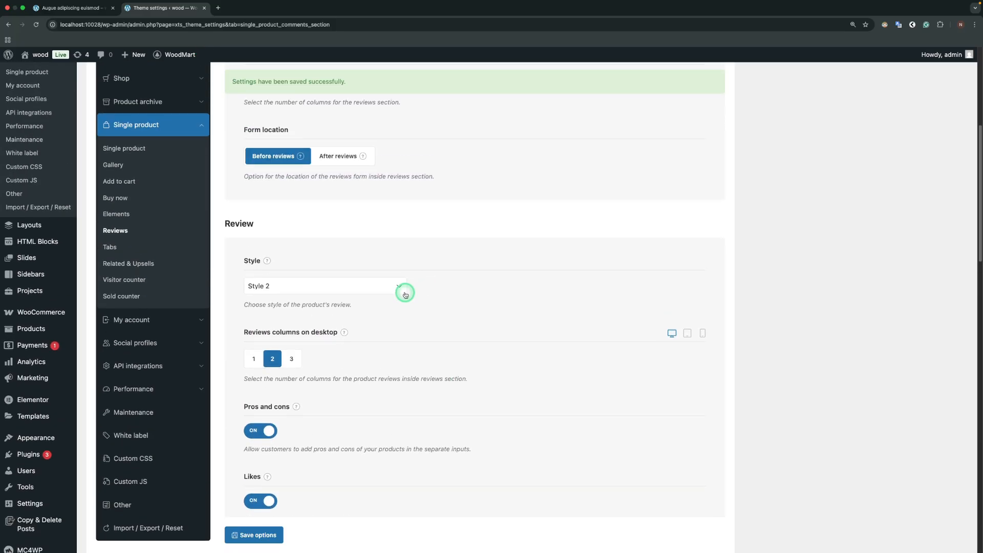
scroll("up", 3)
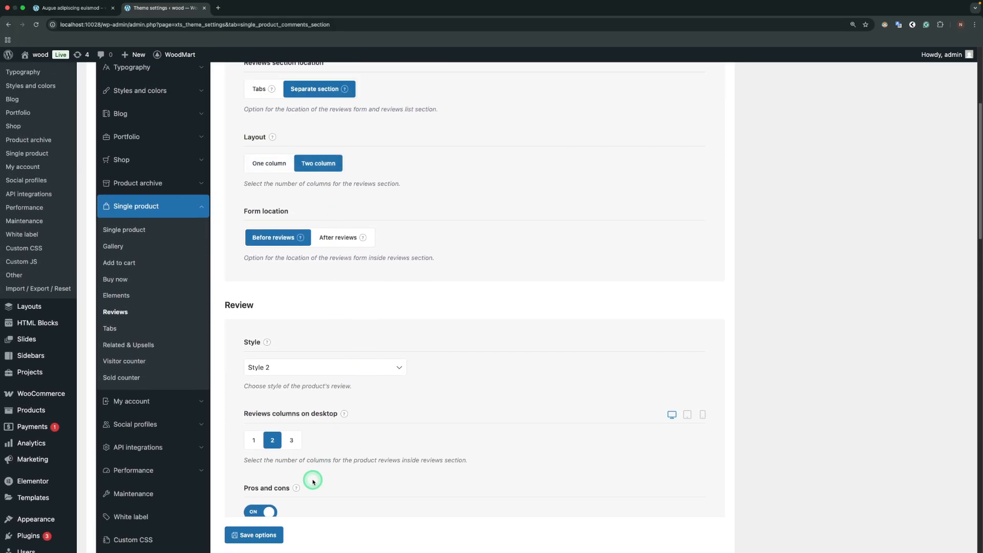
left_click(253, 534)
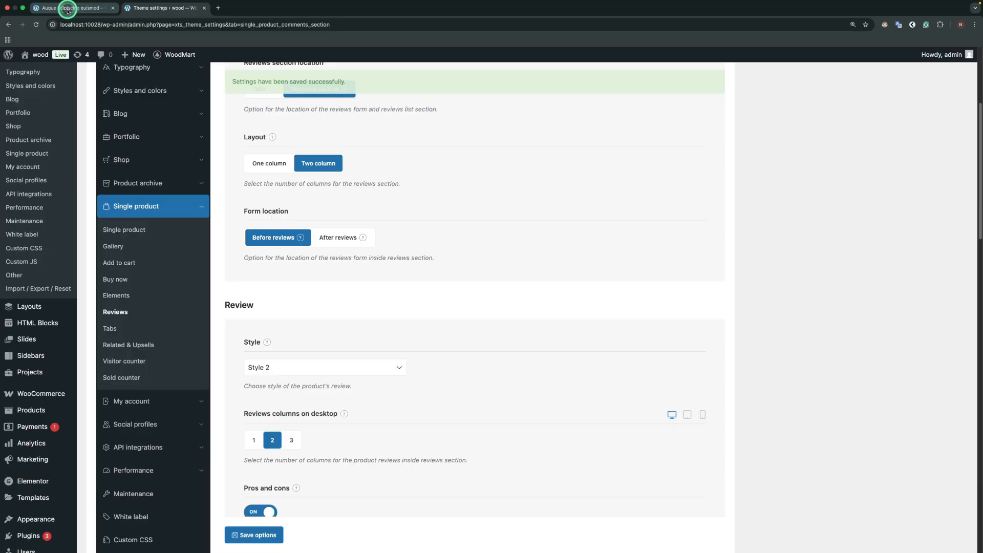
left_click(68, 7)
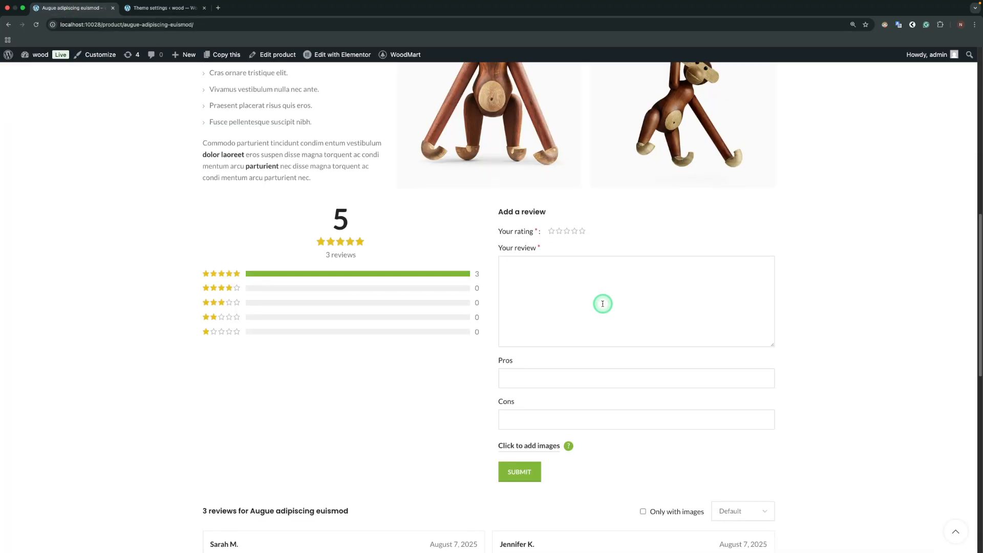
scroll("up", 3)
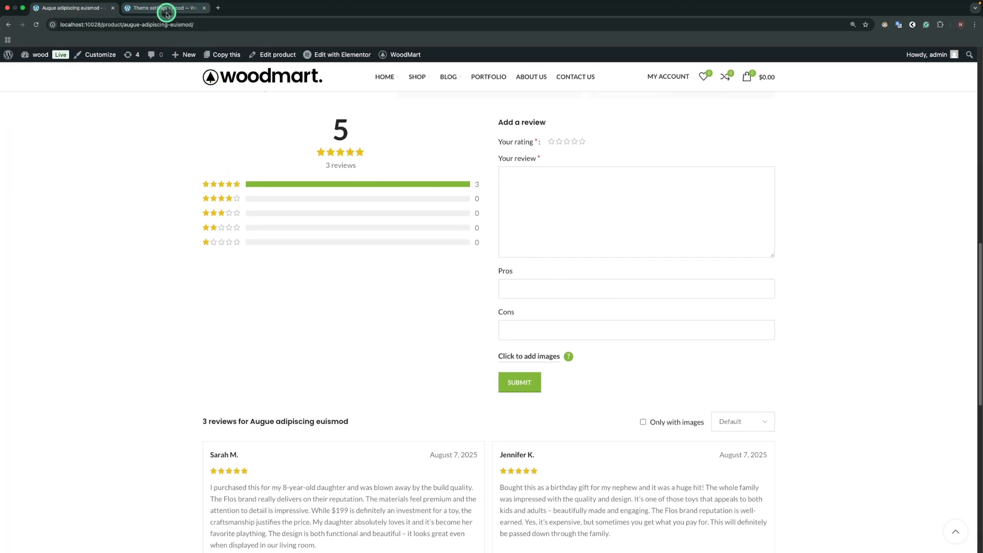
left_click(163, 7)
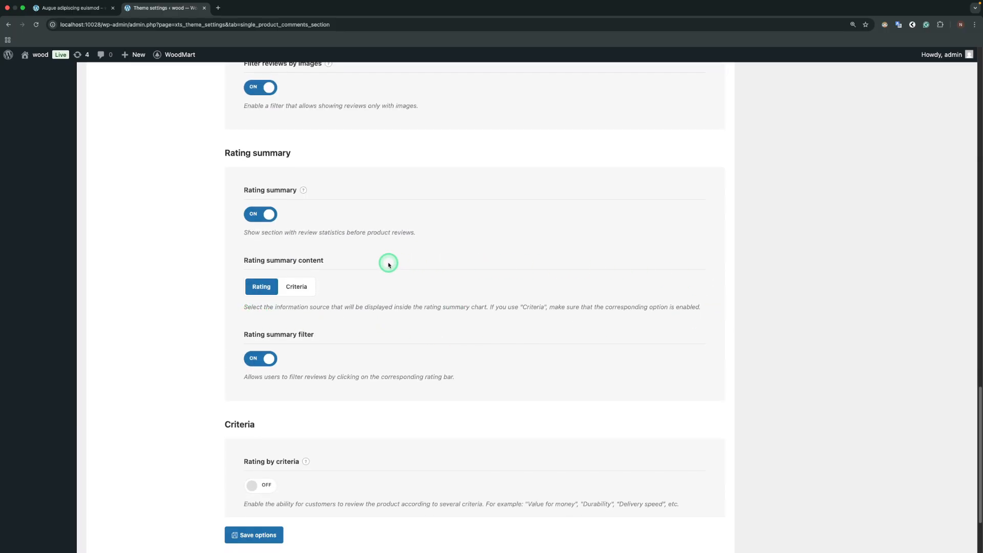
mouse_move(256, 242)
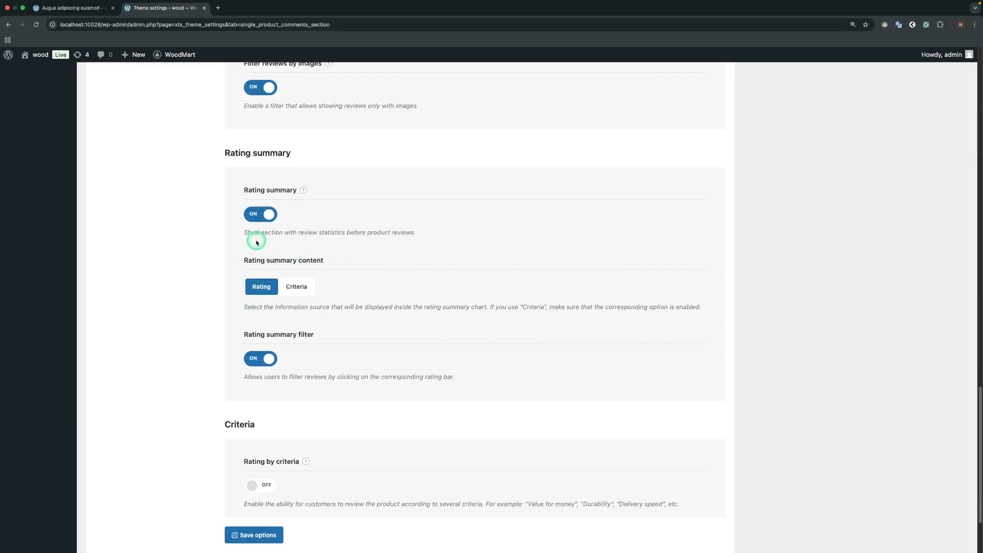
mouse_move(319, 314)
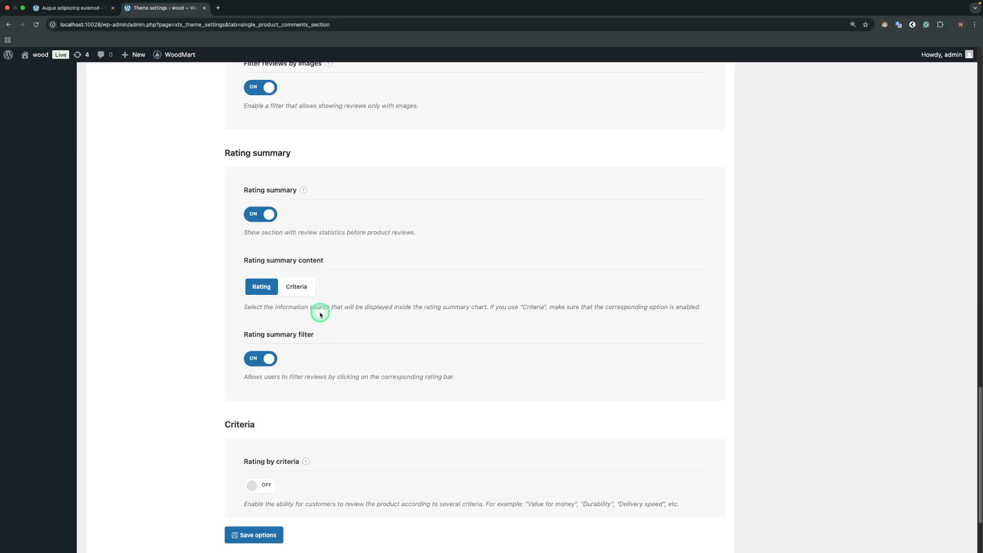
- Set Rating summary content to Criteria instead of Rating
left_click(295, 286)
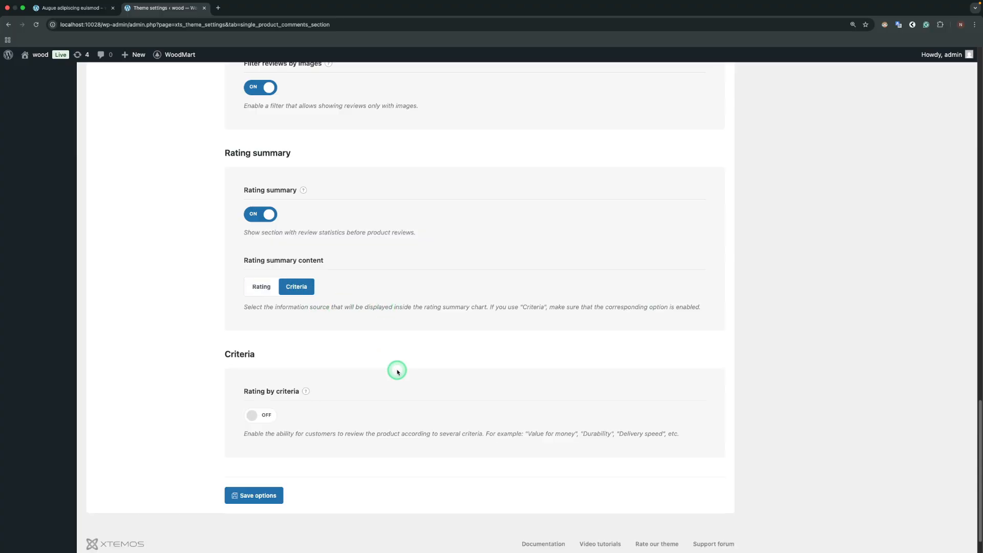
mouse_move(514, 351)
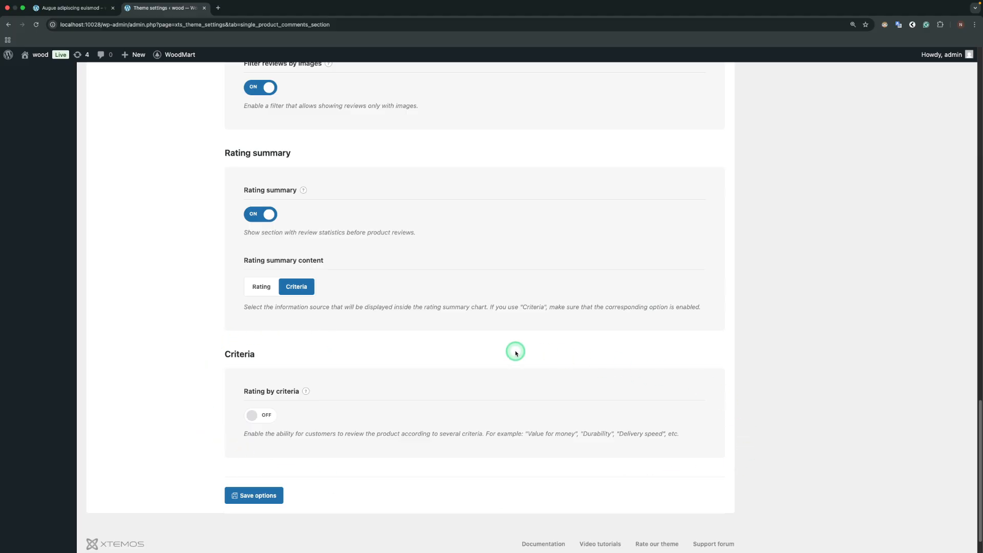
- Turn Rating by criteria ON, browse the Criteria [1]–[3] fields, and save options
left_click(260, 414)
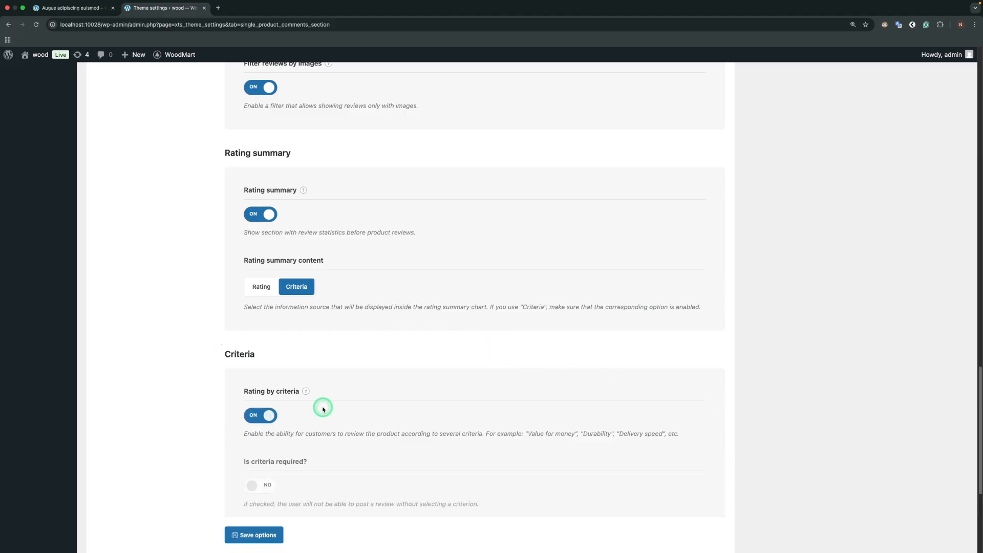
scroll("down", 3)
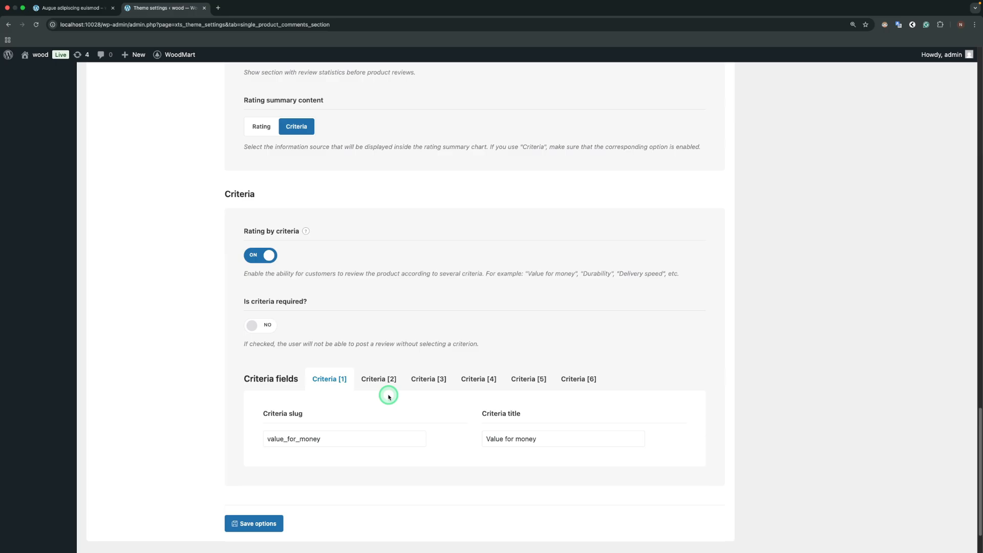
mouse_move(251, 462)
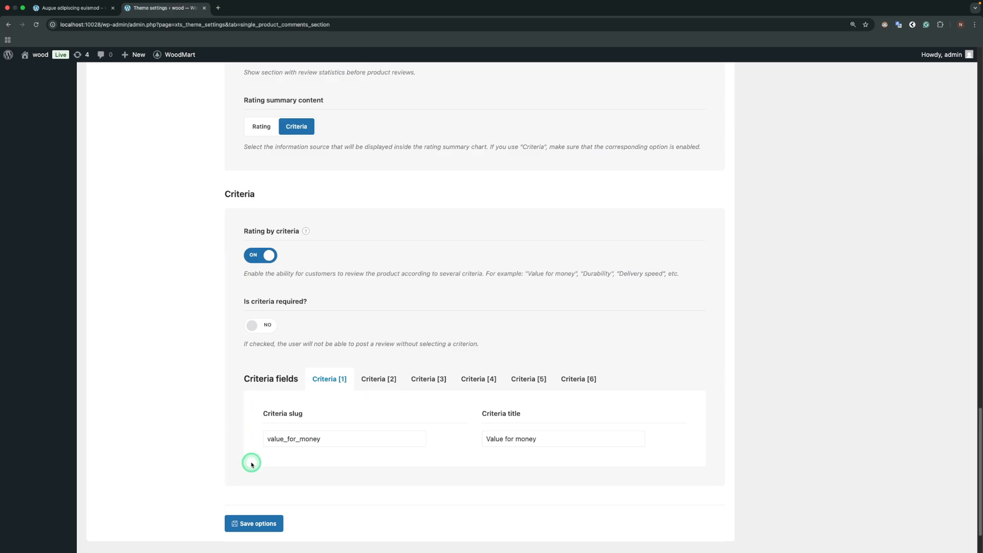
mouse_move(420, 487)
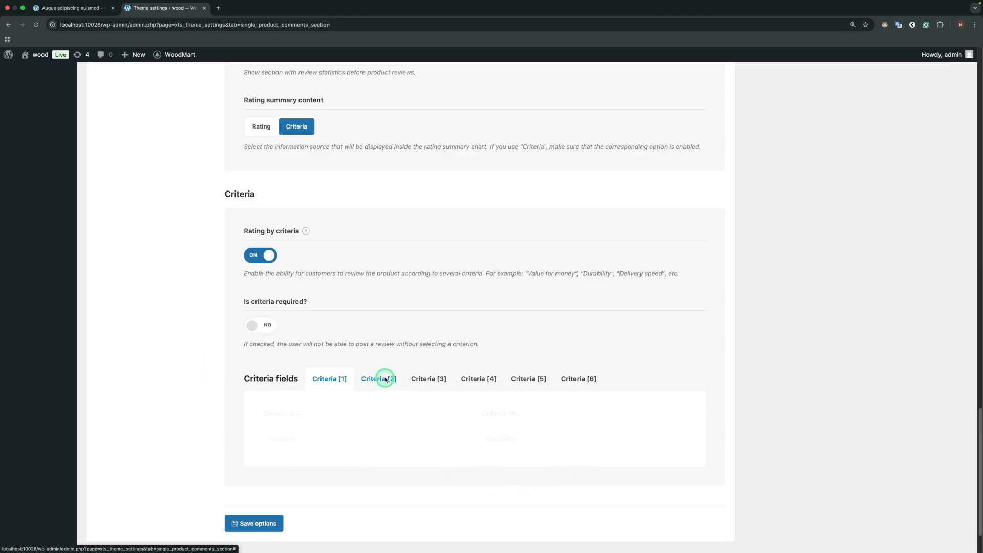
left_click(427, 378)
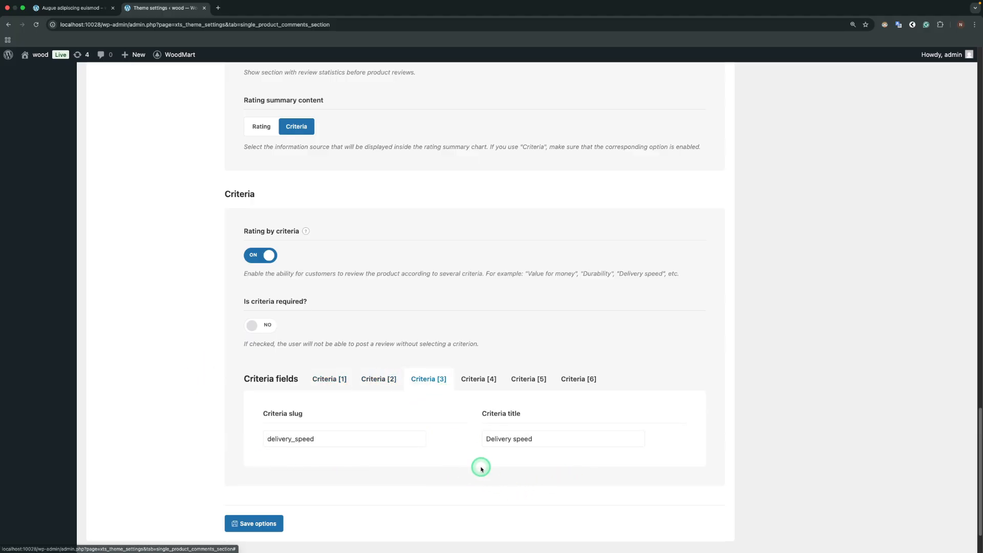
left_click(254, 524)
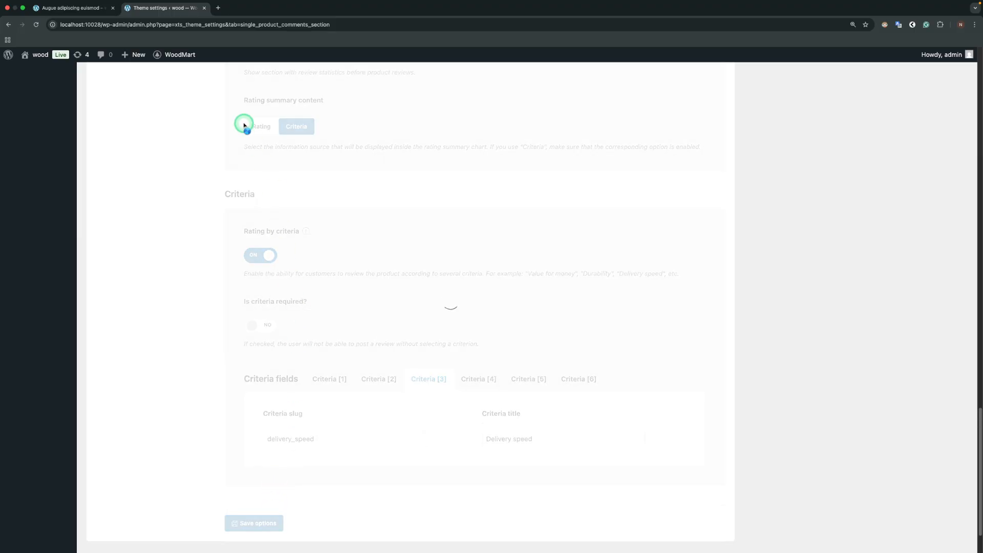
- On the product page, rate Value for money, Durability and Delivery speed five stars in the review form
left_click(71, 7)
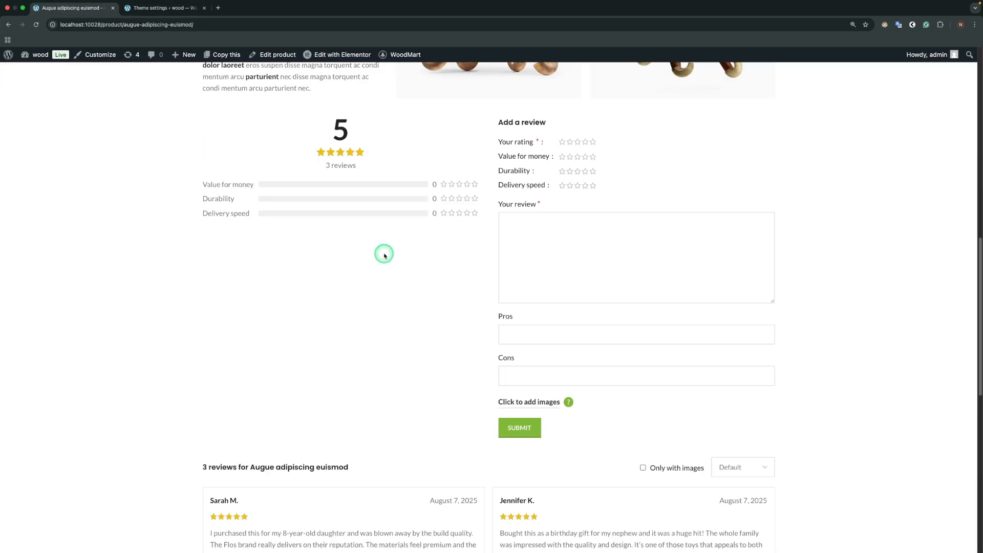
scroll("up", 3)
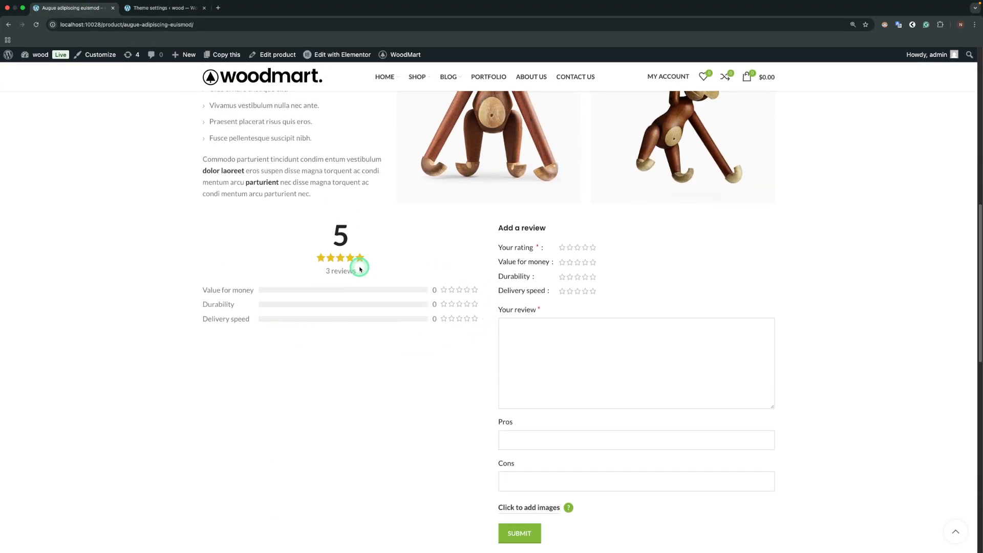
mouse_move(308, 325)
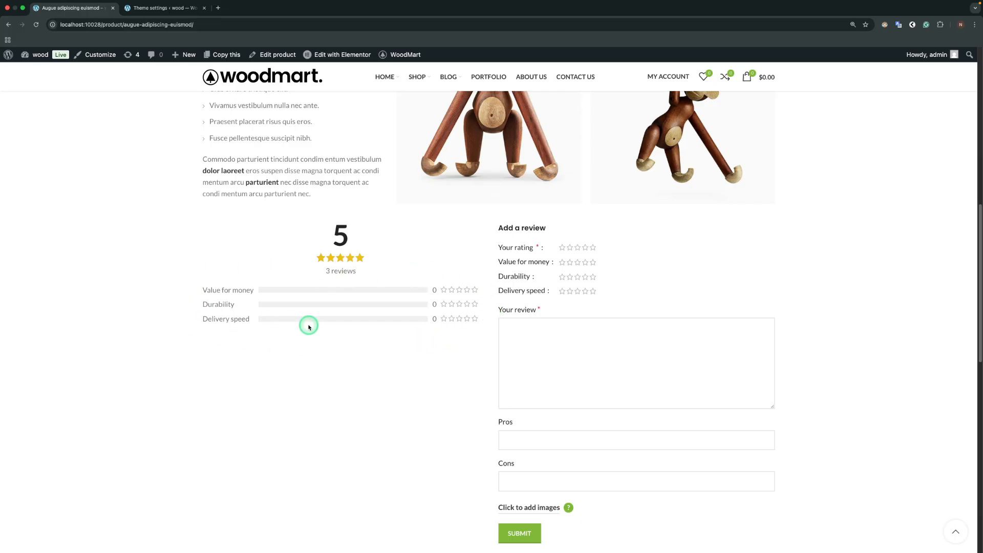
mouse_move(533, 295)
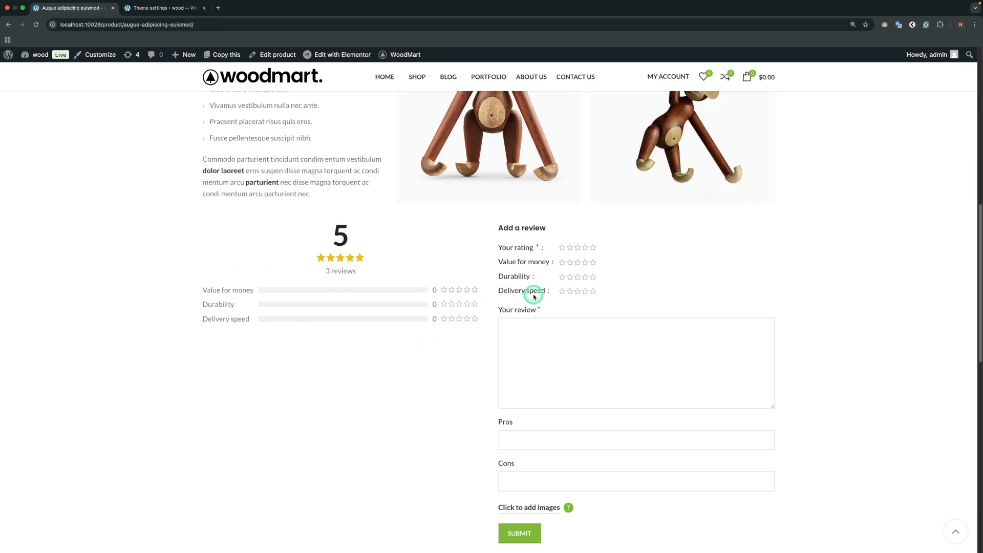
left_click(586, 262)
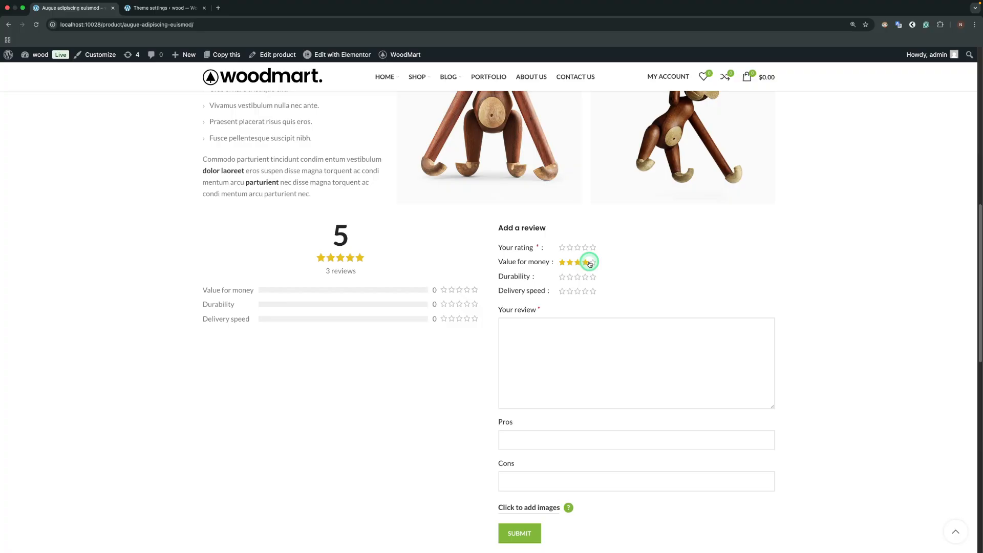
left_click(590, 262)
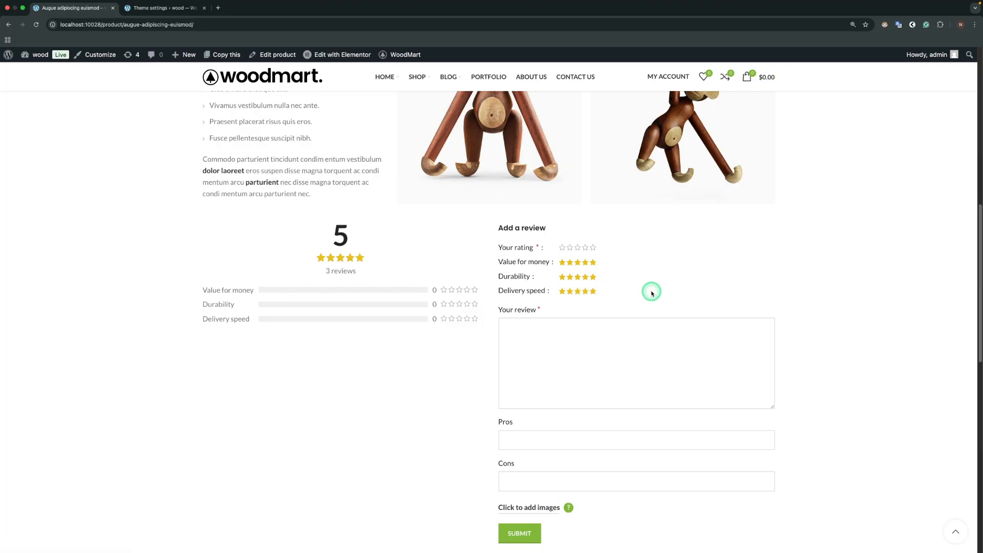
left_click(164, 7)
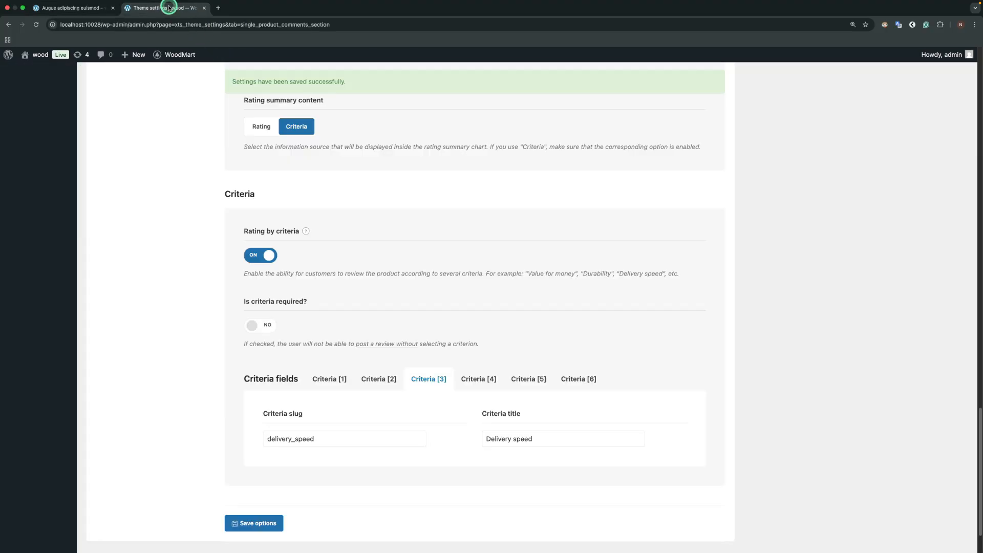
- Disable Rating by criteria, set the rating summary to show star ratings, and save
left_click(260, 255)
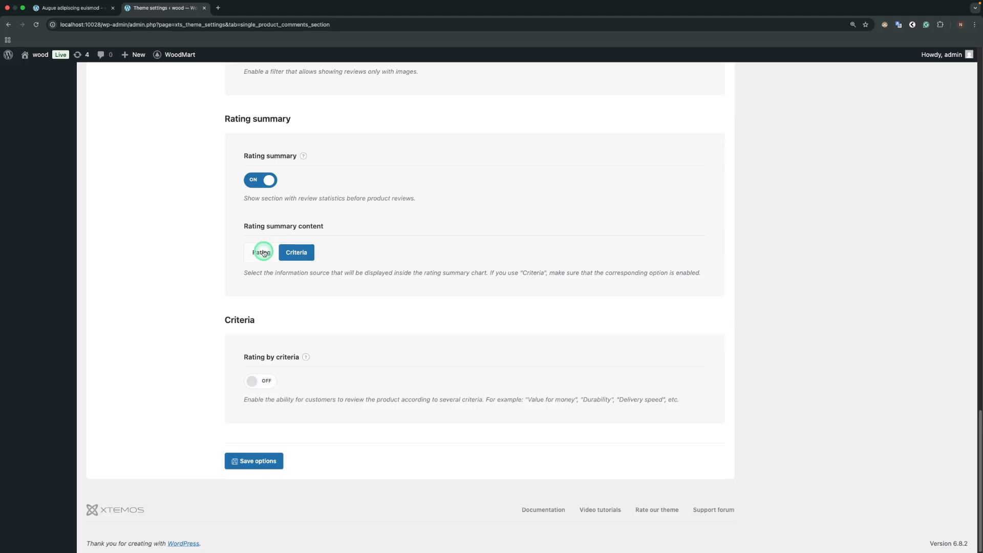
left_click(261, 252)
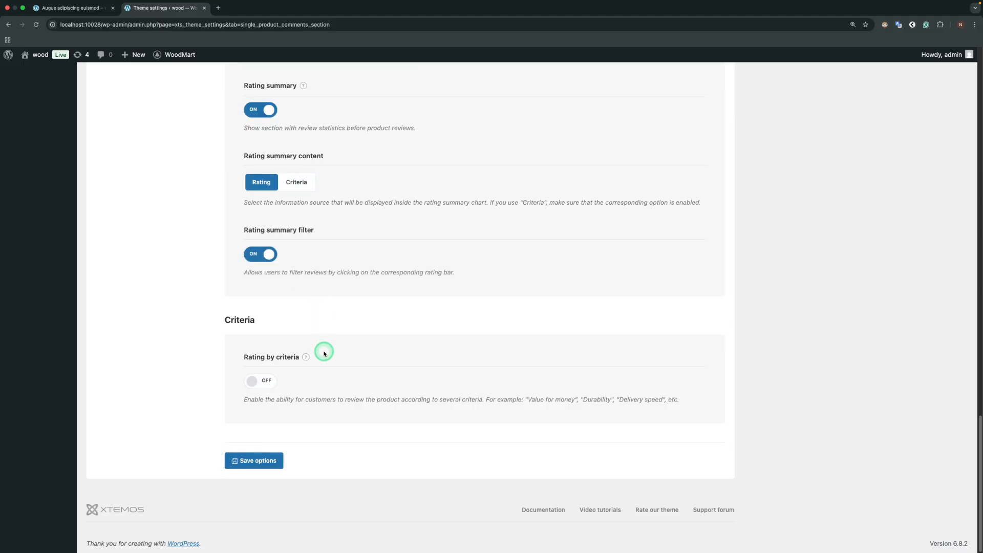
left_click(253, 460)
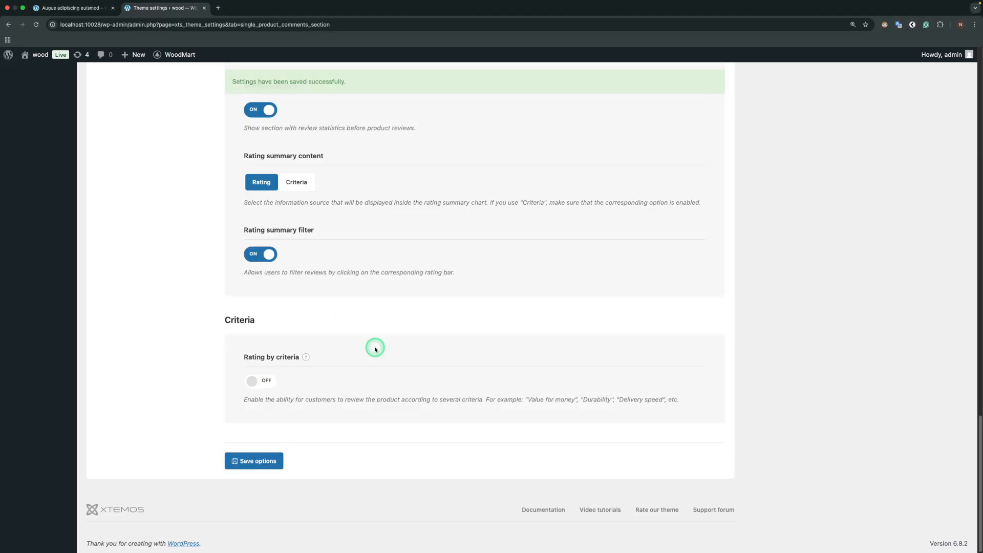
left_click(72, 8)
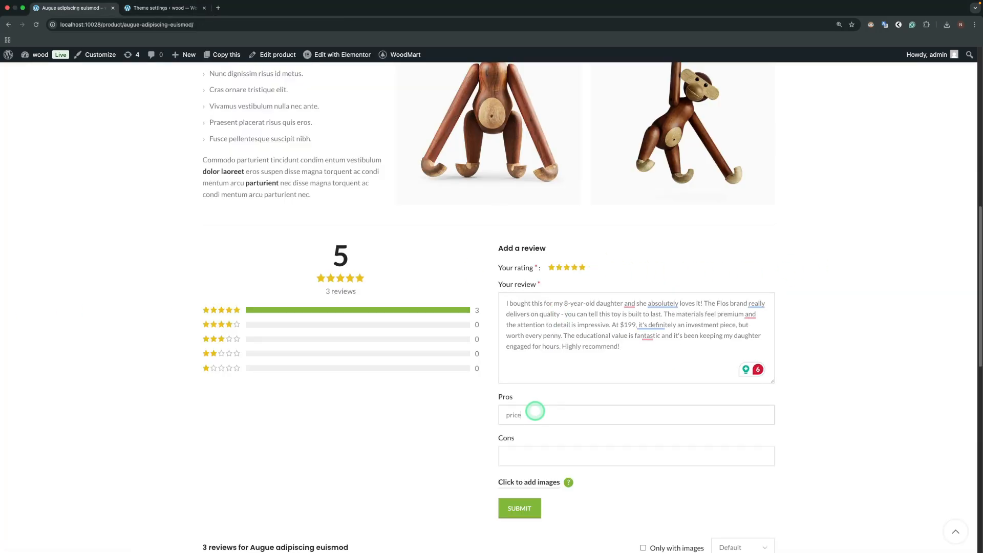
- Attach the product photo jpg, submit the five-star review, and give it a helpful vote
left_click(529, 482)
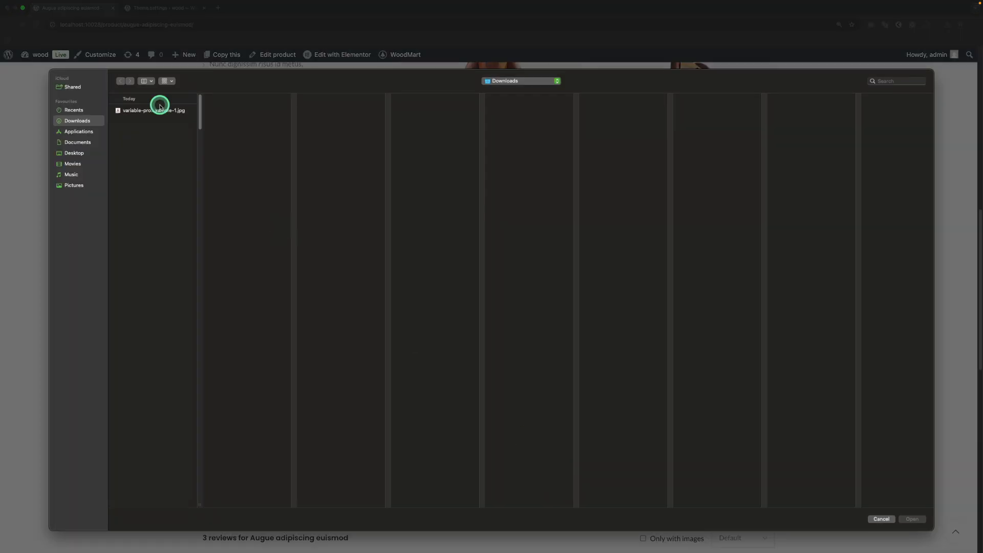
left_click(881, 518)
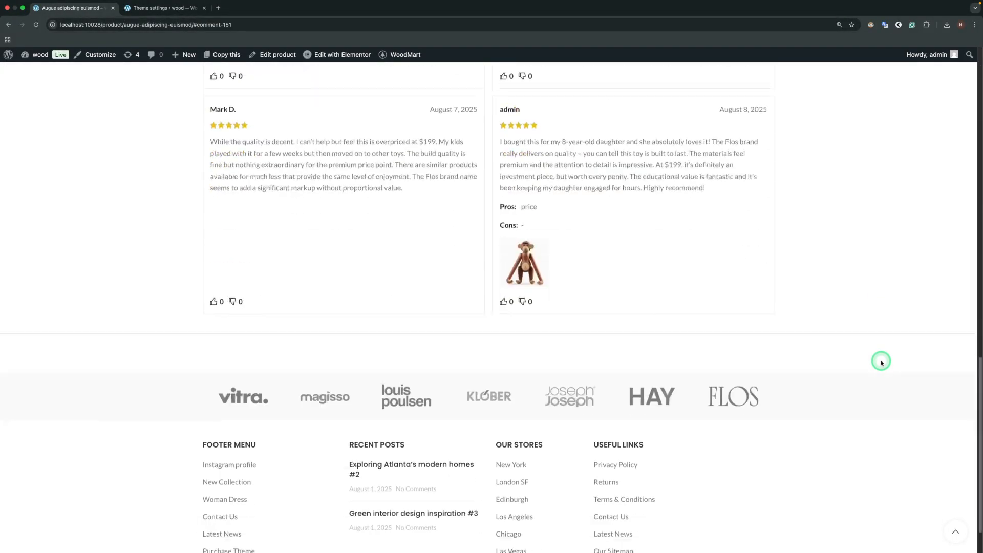
scroll("up", 3)
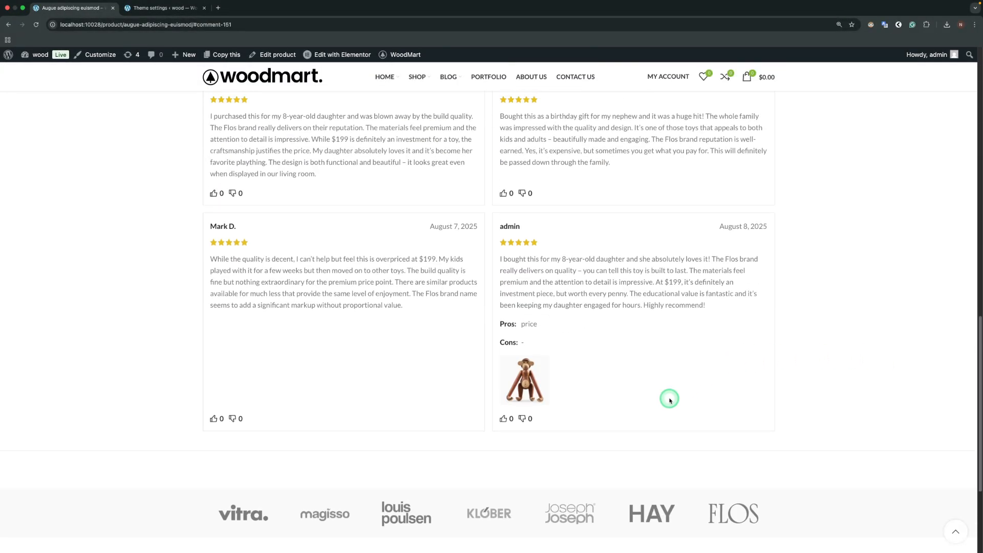
mouse_move(625, 230)
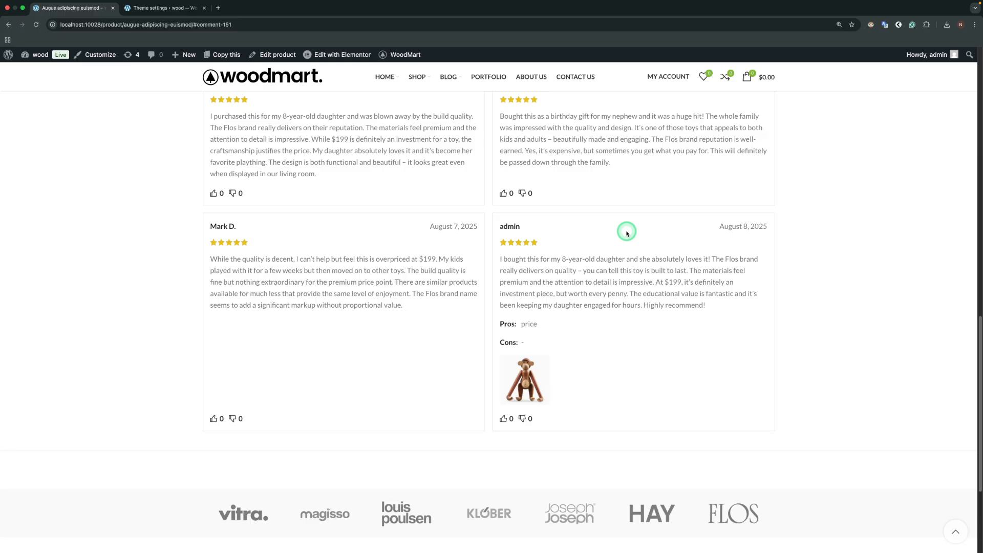
mouse_move(507, 418)
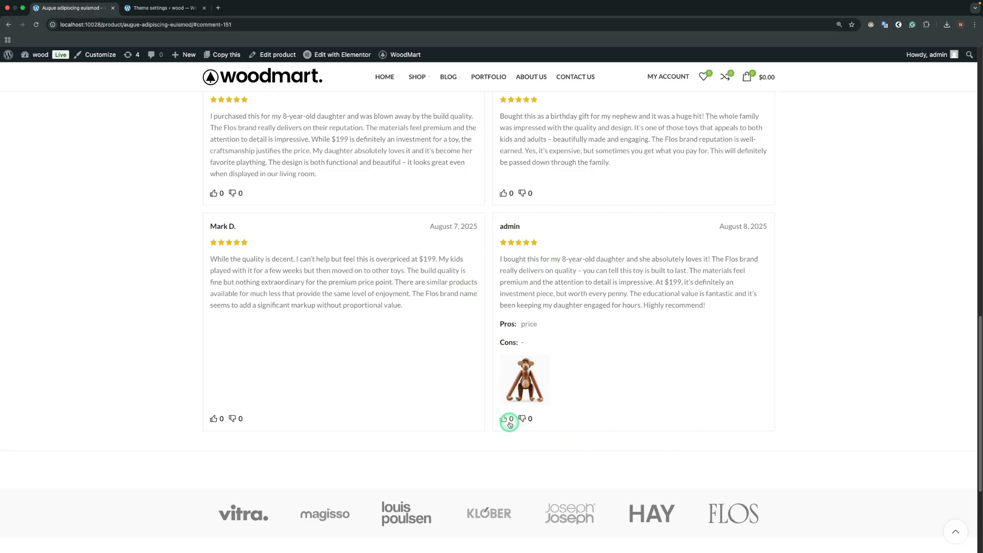
left_click(505, 418)
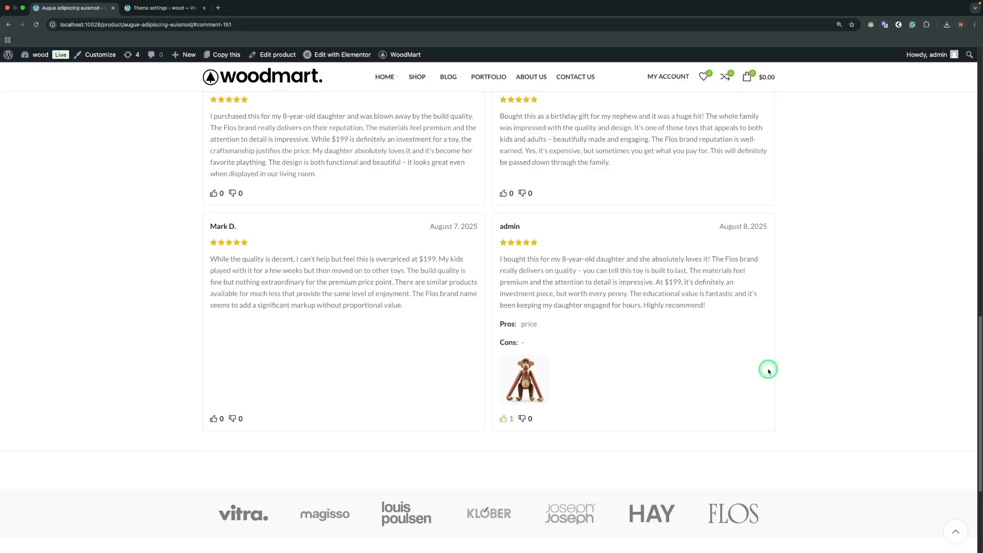
mouse_move(288, 202)
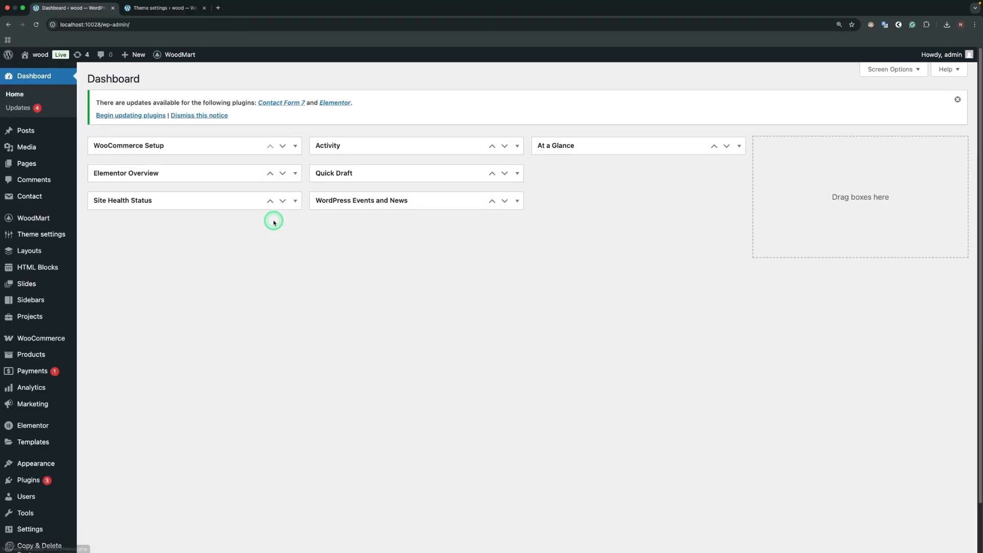
- Add a new Single product layout from the predefined monkey design and create it for editing
left_click(29, 251)
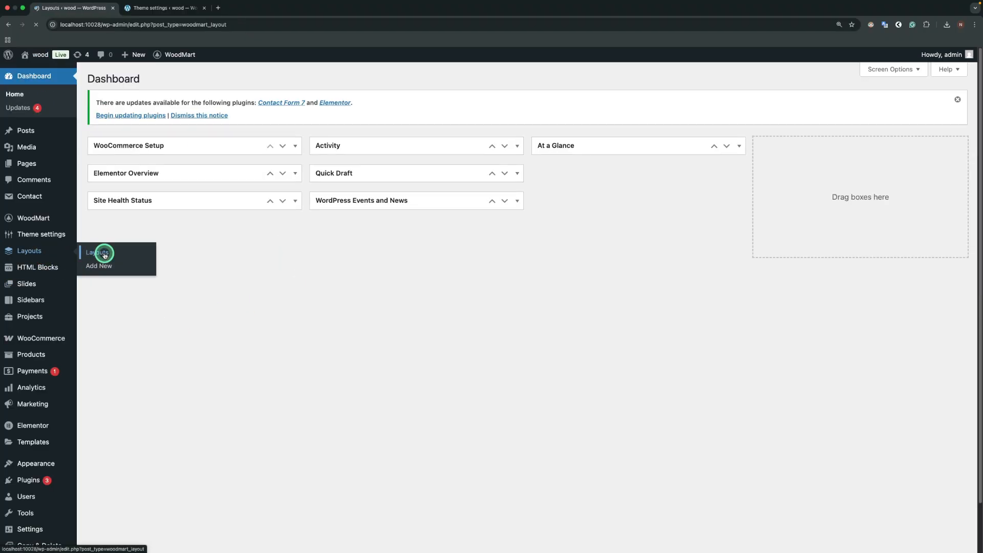
left_click(99, 252)
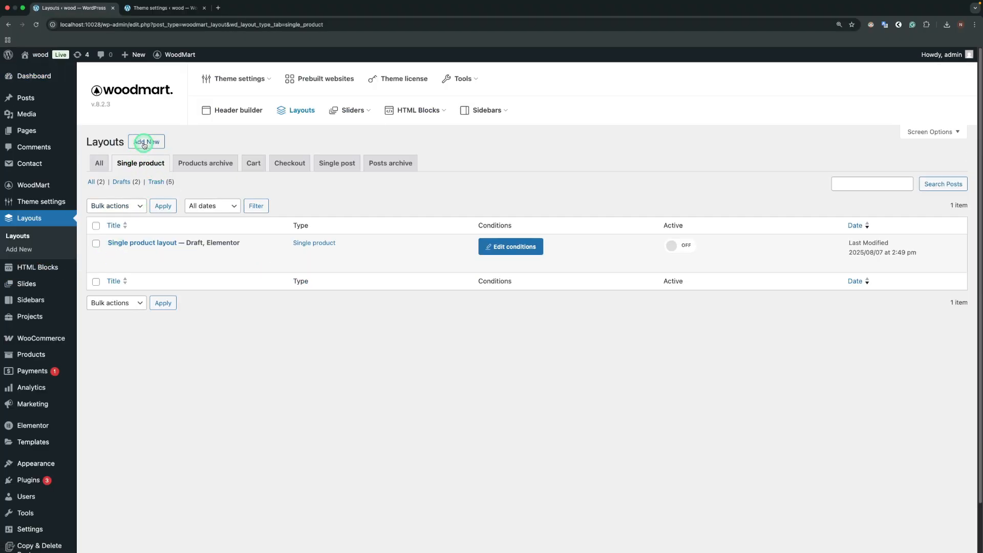
left_click(146, 141)
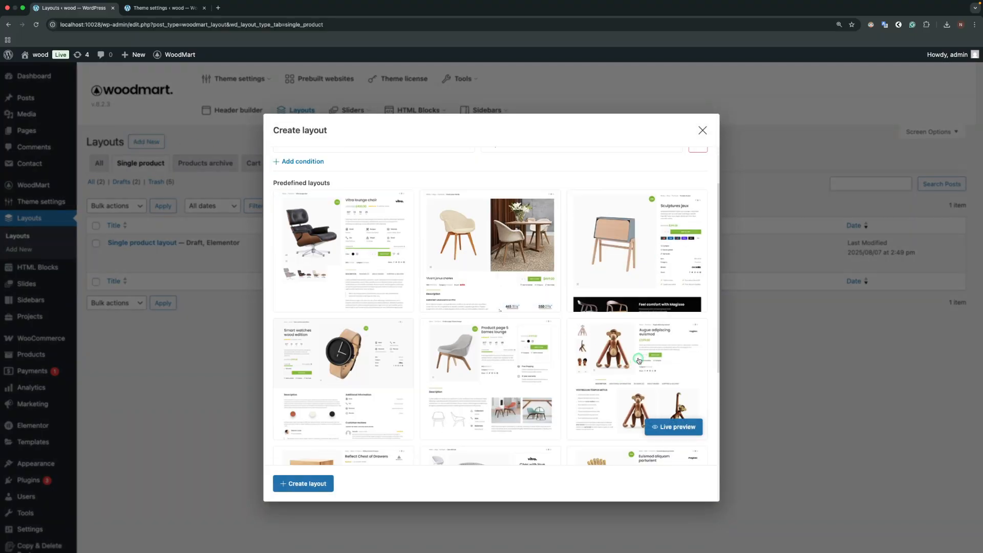
left_click(303, 483)
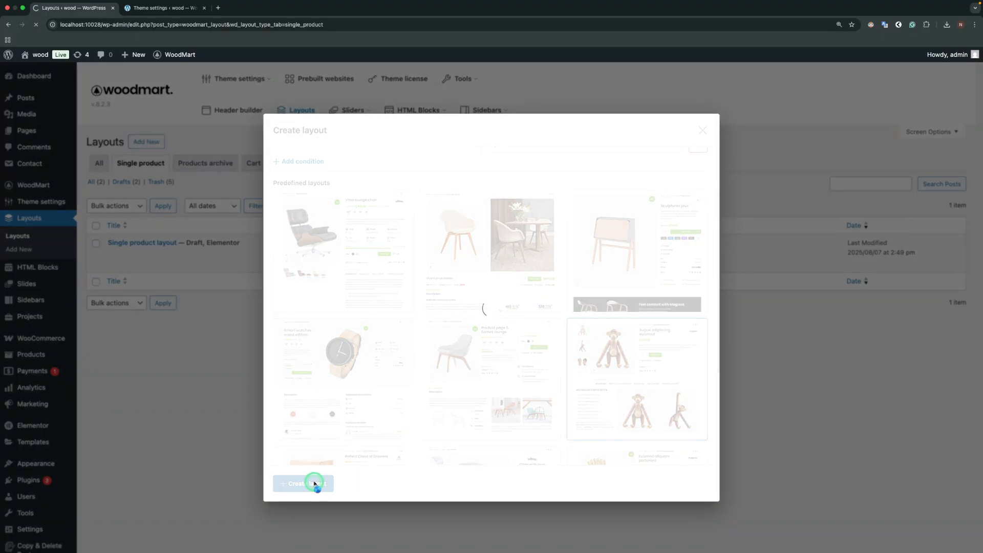
left_click(303, 484)
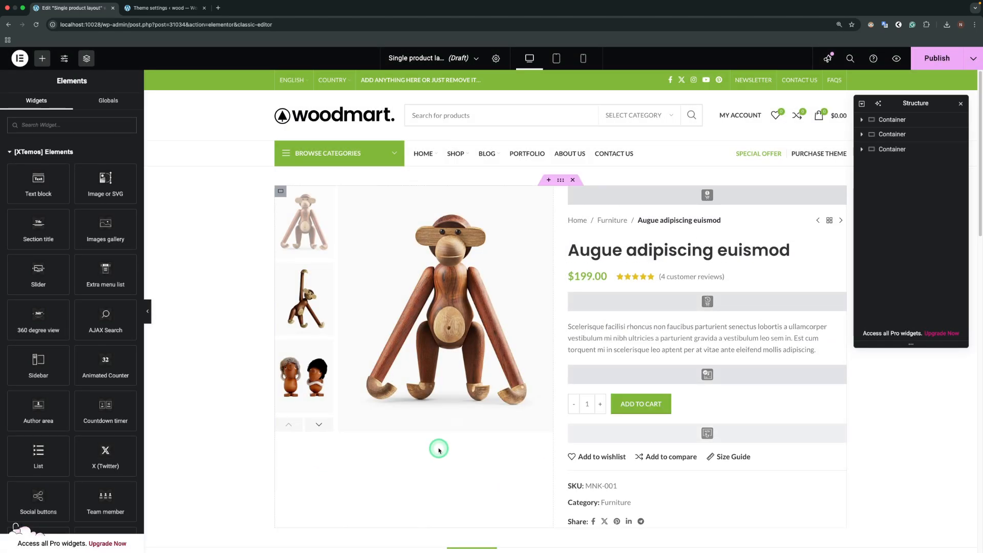
- Review the Product tabs widget's Reviews style, keep Columns at one, and toggle Enable reviews tab
scroll("down", 3)
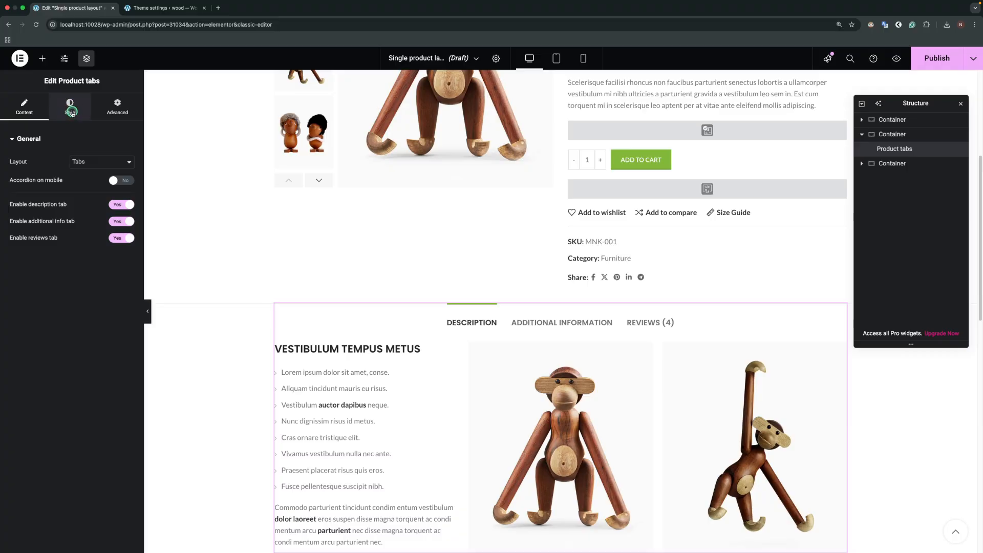
left_click(70, 105)
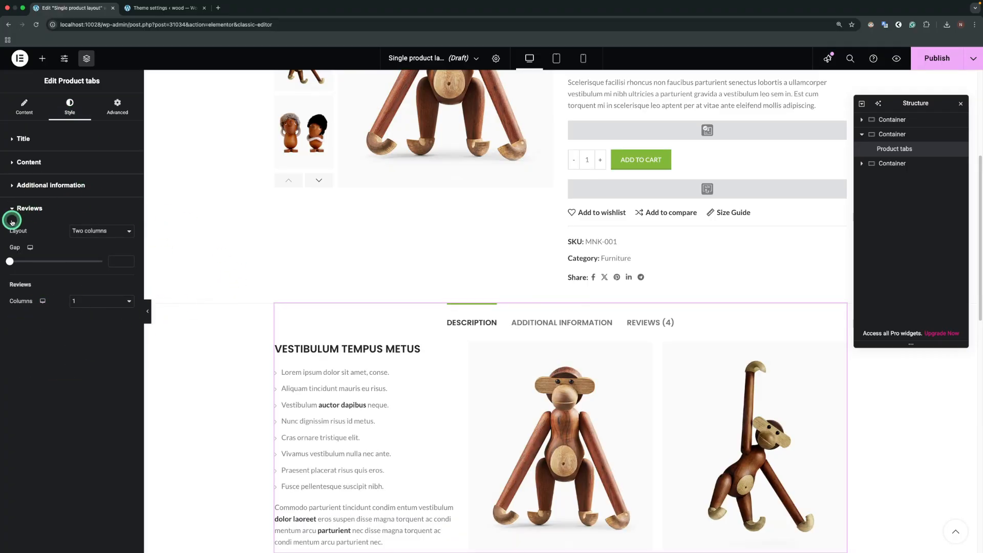
left_click(101, 231)
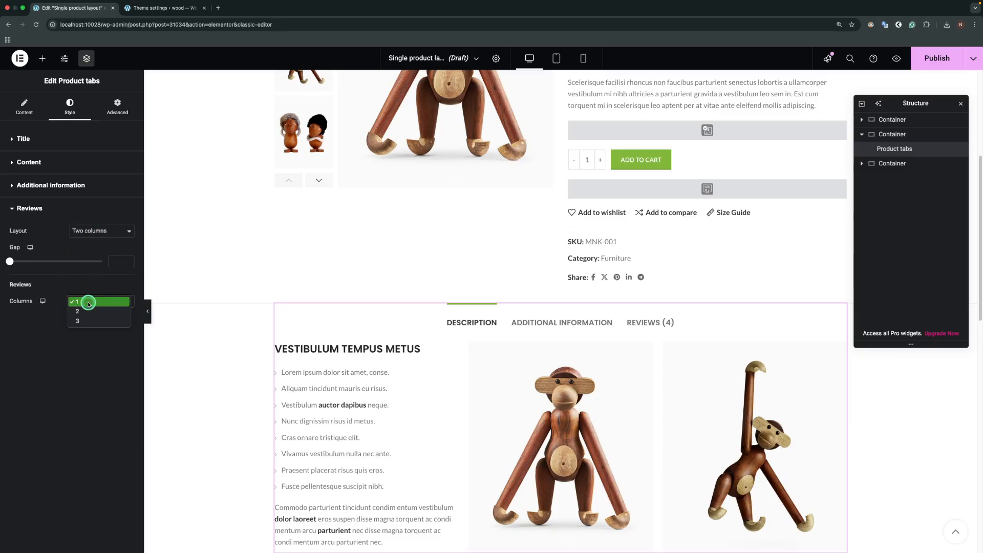
left_click(75, 301)
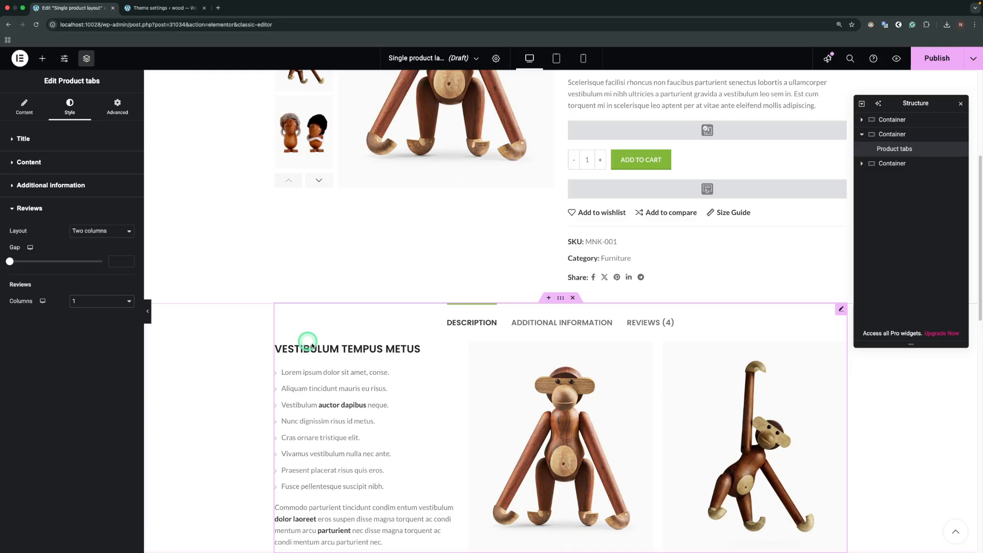
left_click(24, 106)
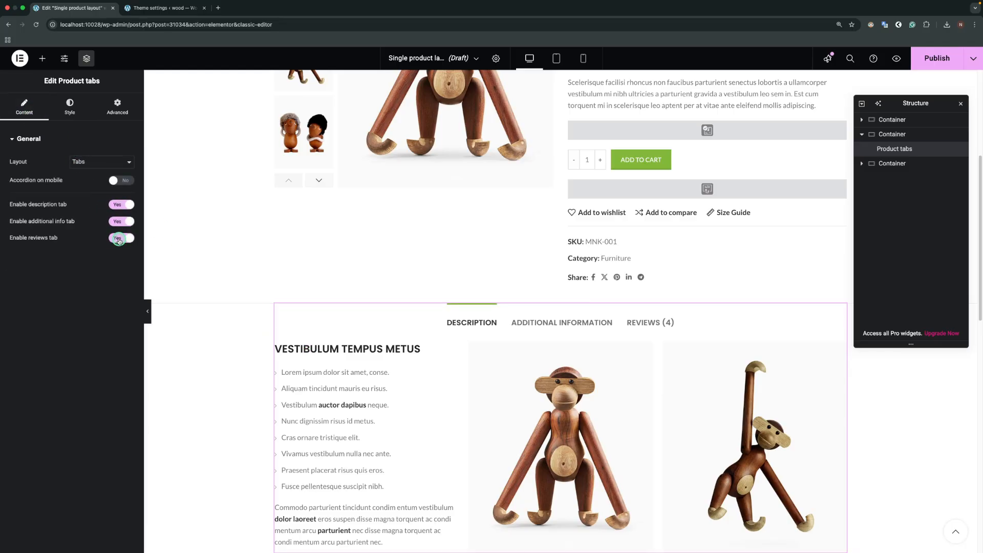
left_click(121, 238)
type("Revie")
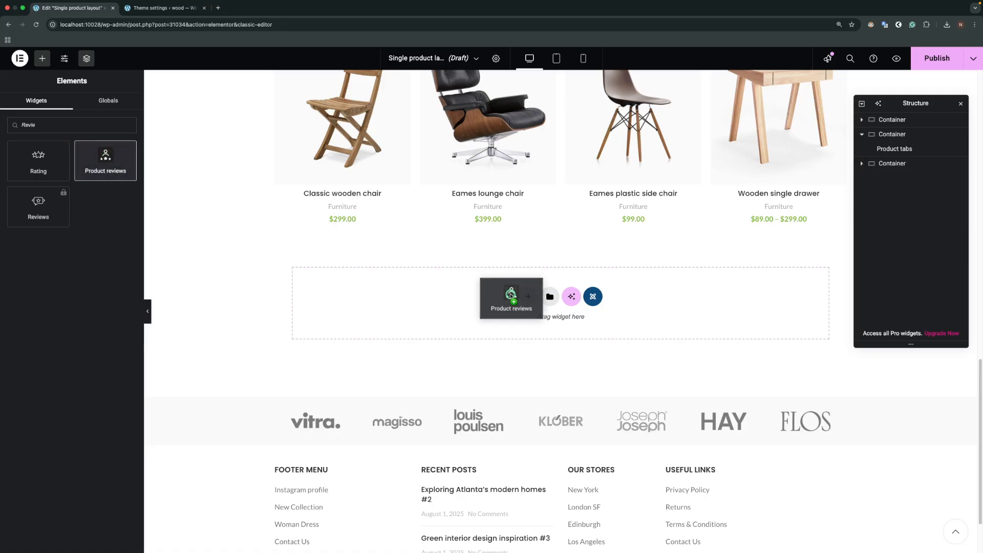
- Drop a Product reviews widget into the empty container and set its Layout to Two columns
left_click(509, 298)
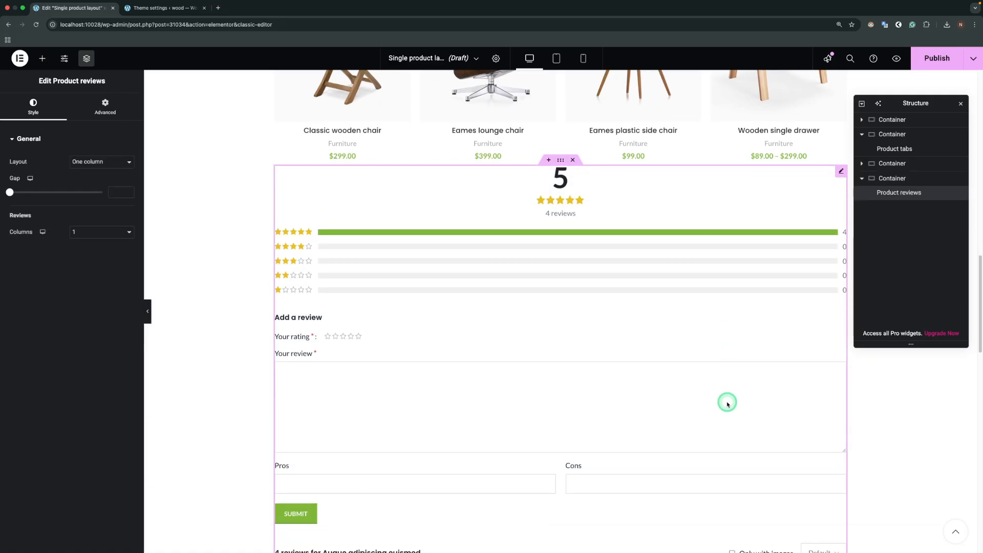
left_click(100, 161)
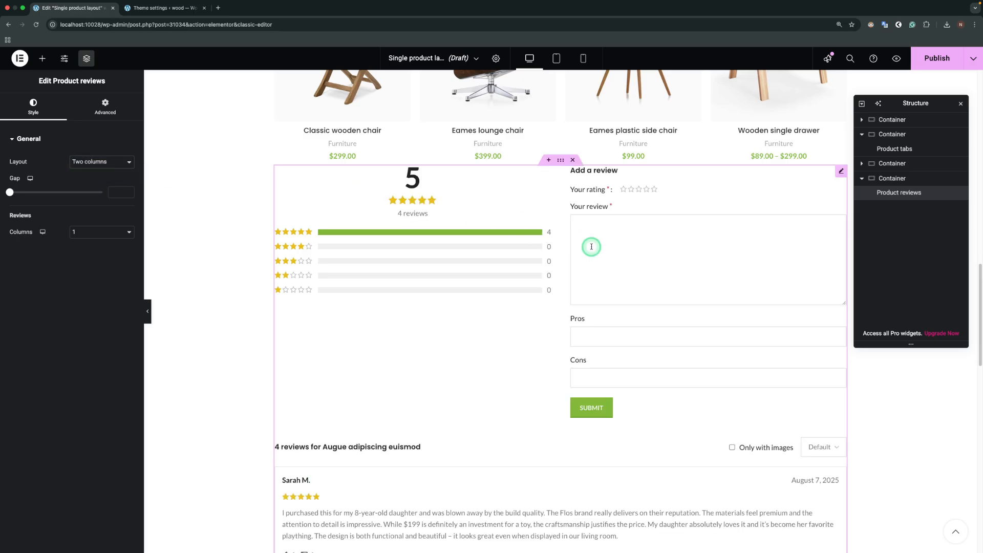